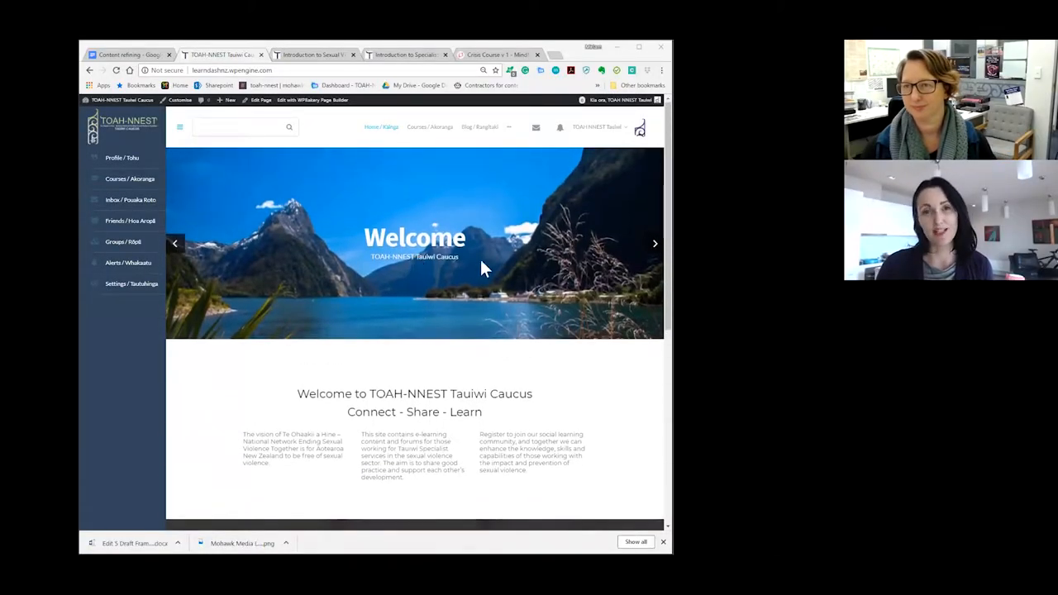
{"action": "mouse_move", "coordinate": [512, 231]}
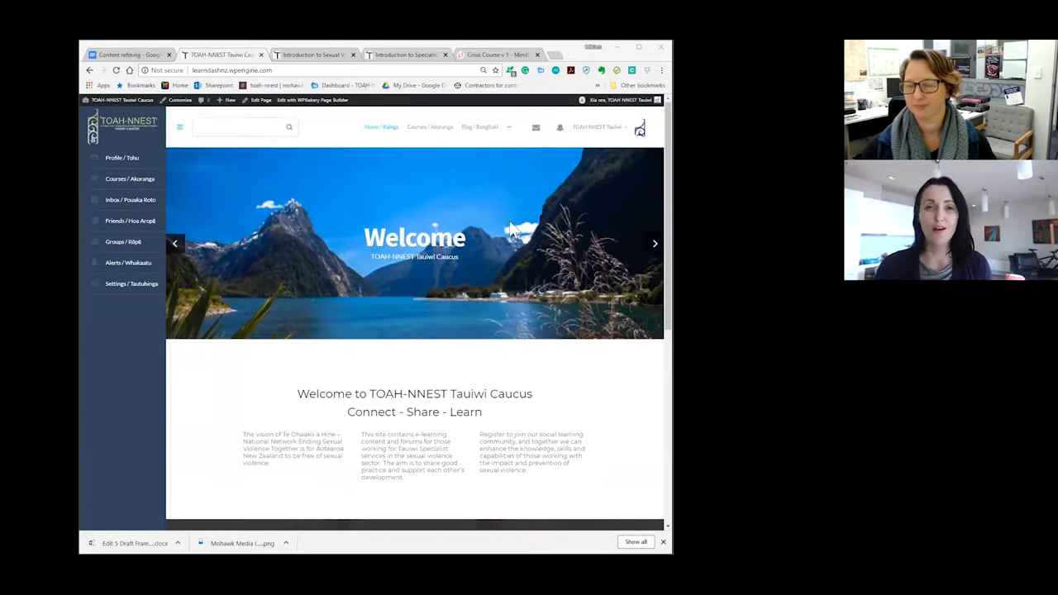
{"action": "mouse_move", "coordinate": [674, 304]}
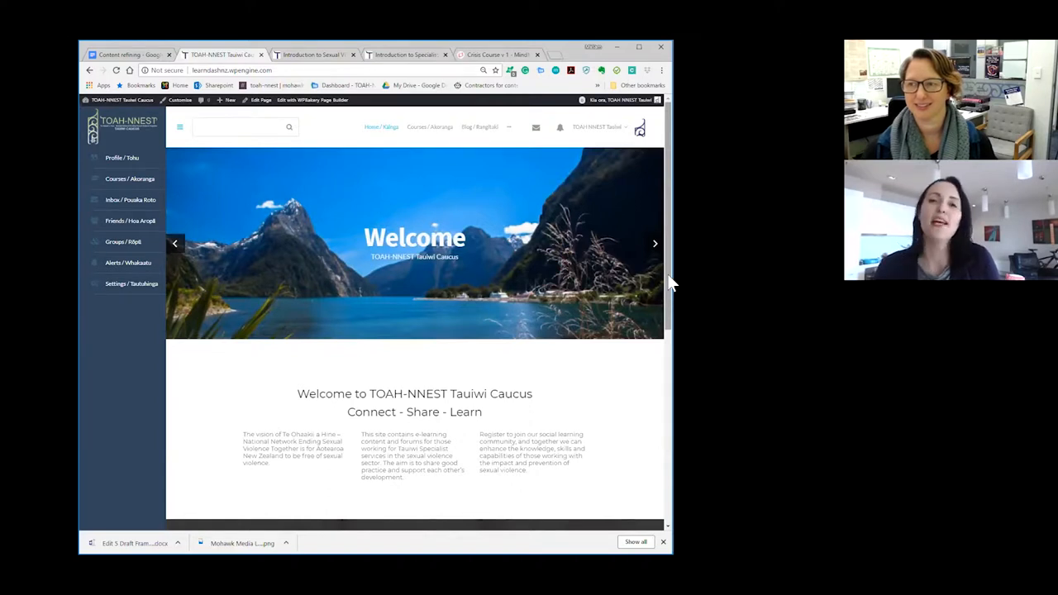
- Scroll down through the learning hub welcome page and its greeting banner
{"action": "left_click", "coordinate": [655, 243]}
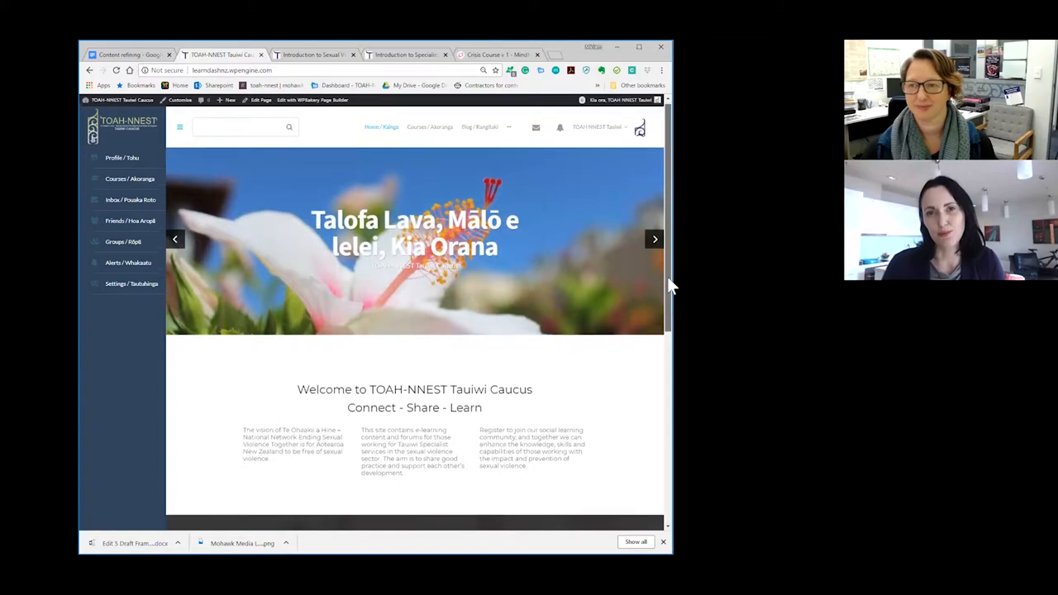
{"action": "scroll", "scroll_direction": "down", "scroll_amount": 3}
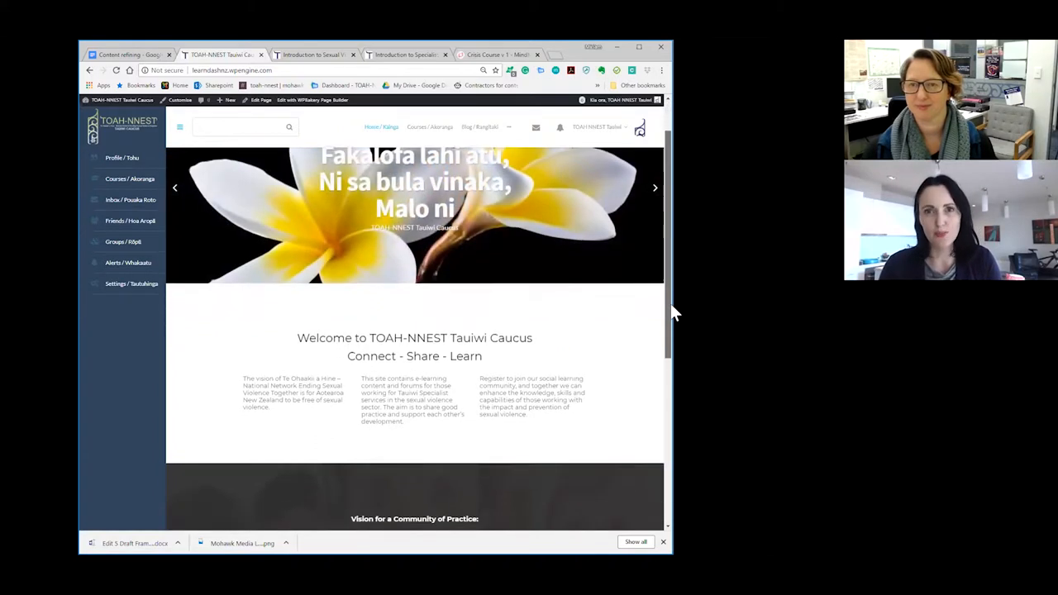
{"action": "scroll", "scroll_direction": "down", "scroll_amount": 3}
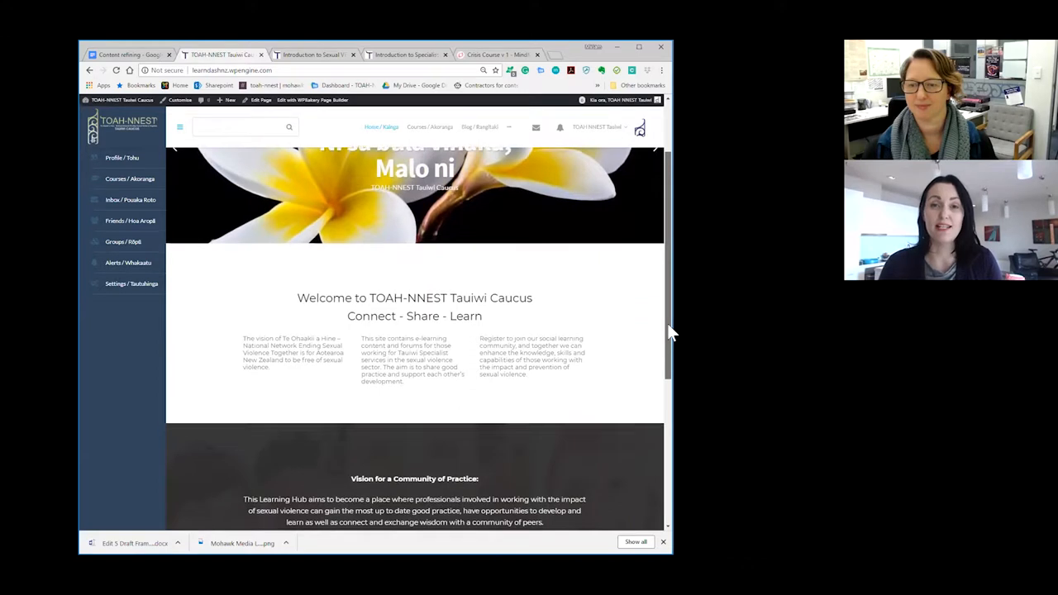
{"action": "scroll", "scroll_direction": "down", "scroll_amount": 3}
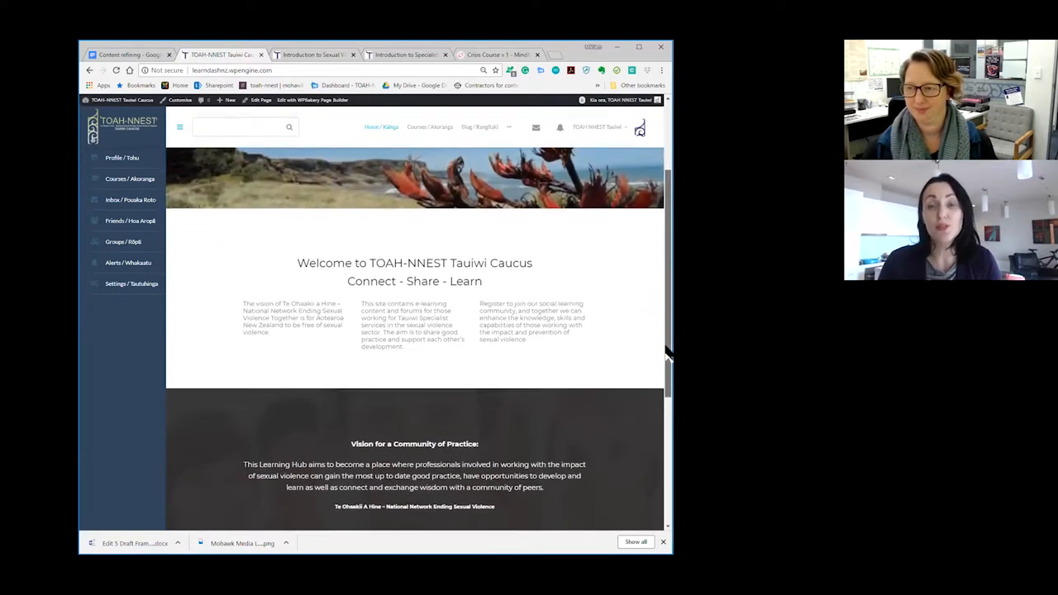
{"action": "scroll", "scroll_direction": "down", "scroll_amount": 3}
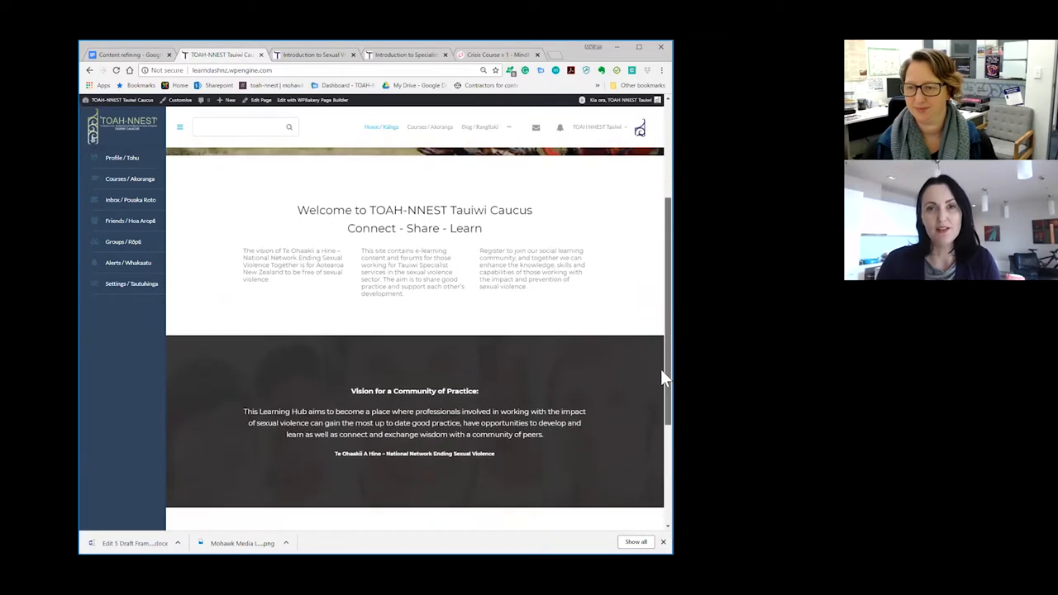
{"action": "scroll", "scroll_direction": "down", "scroll_amount": 3}
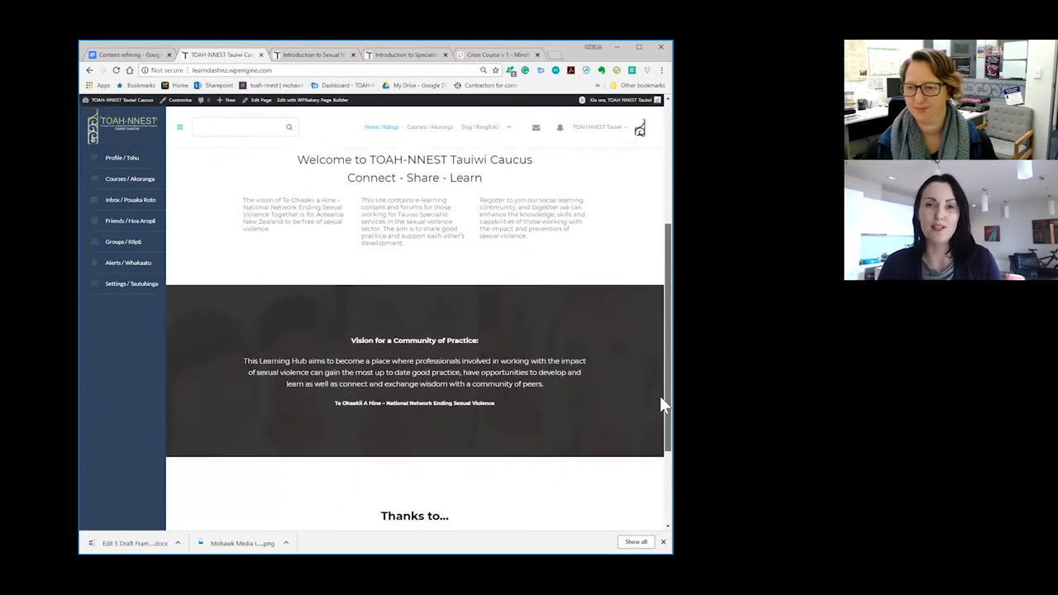
{"action": "scroll", "scroll_direction": "down", "scroll_amount": 3}
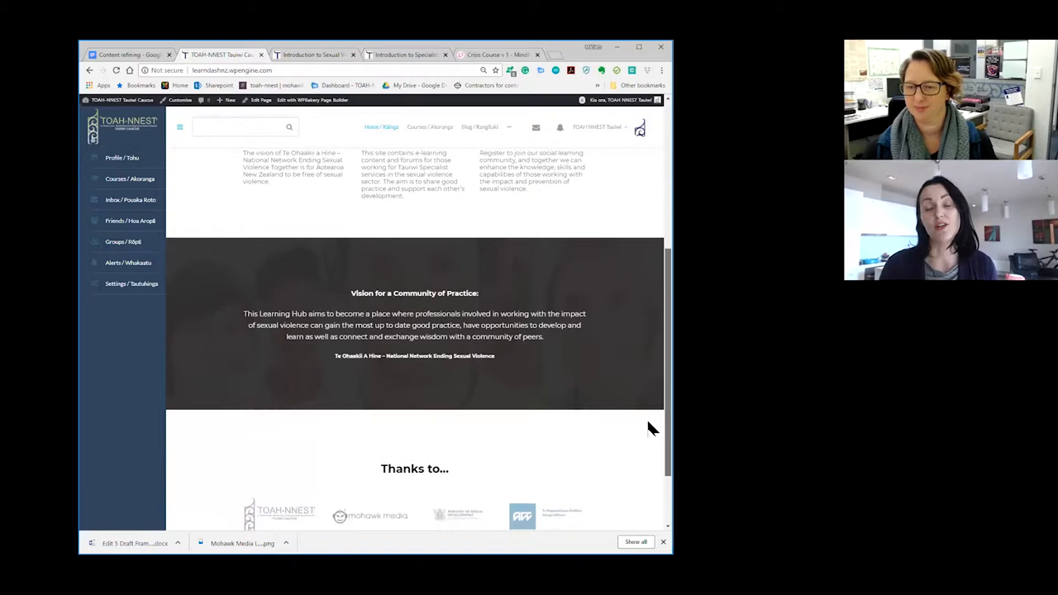
{"action": "scroll", "scroll_direction": "down", "scroll_amount": 3}
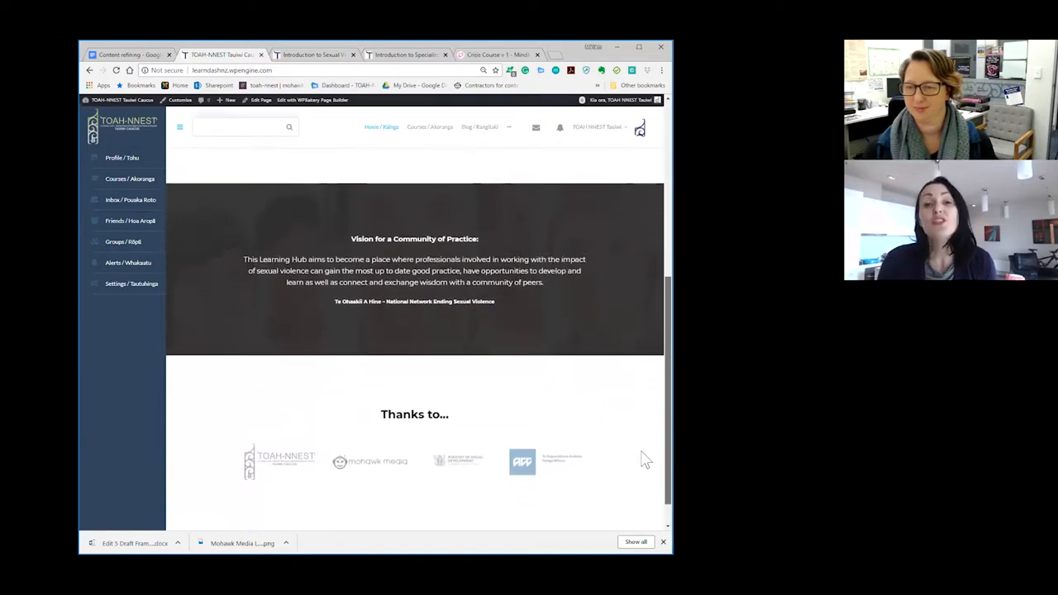
{"action": "scroll", "scroll_direction": "down", "scroll_amount": 3}
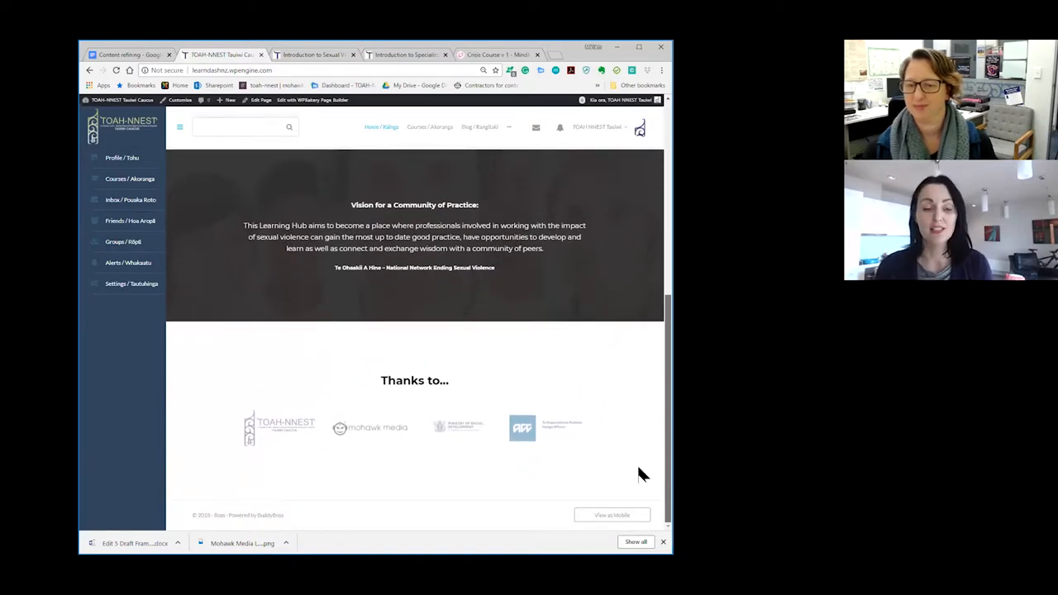
- Scroll back to the top and go to Courses / Ngā Akoranga in the sidebar
{"action": "scroll", "scroll_direction": "up", "scroll_amount": 3}
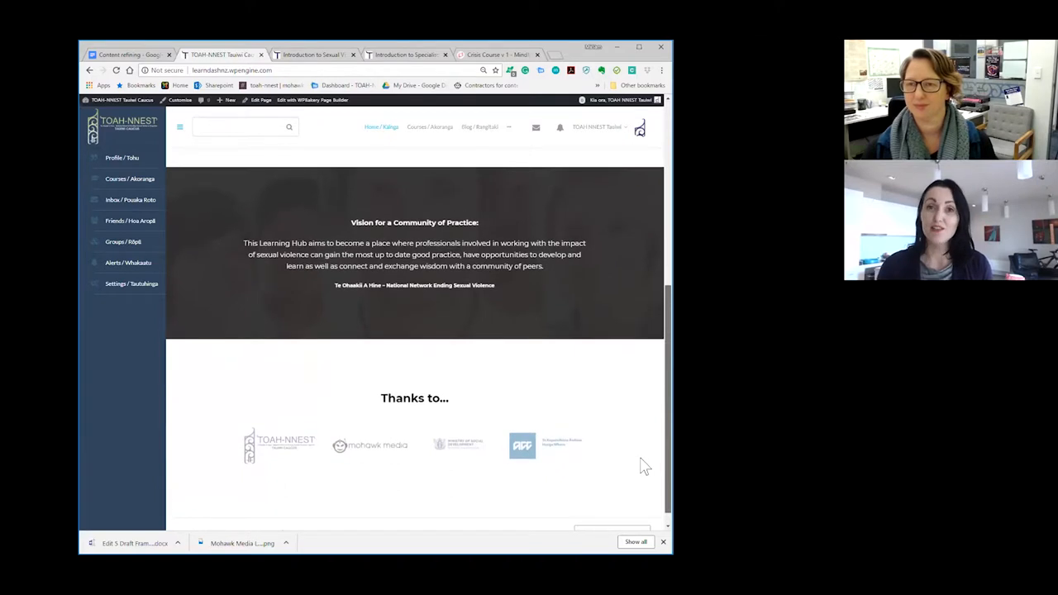
{"action": "scroll", "scroll_direction": "up", "scroll_amount": 3}
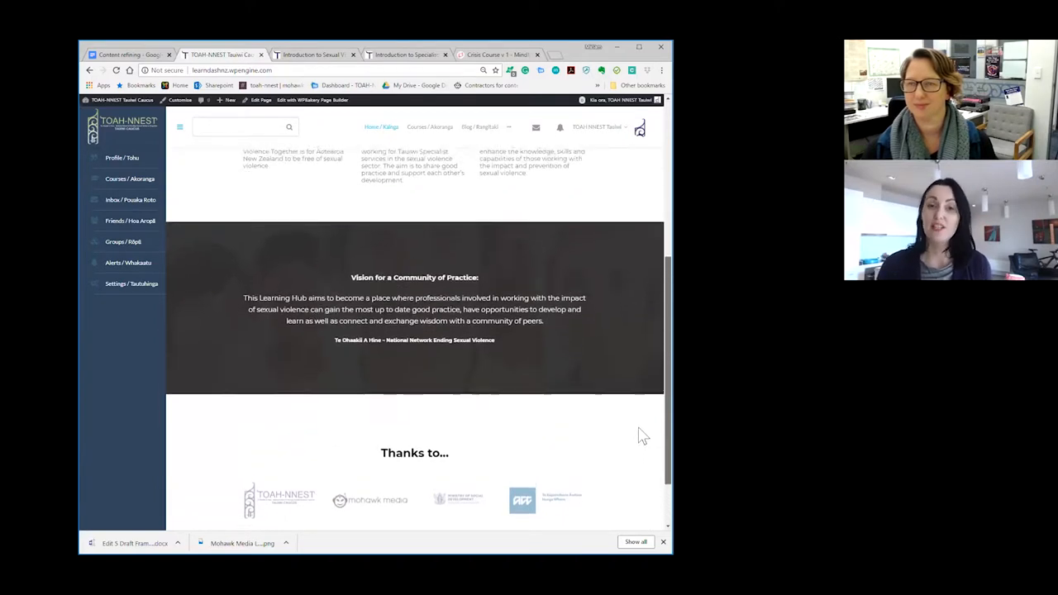
{"action": "scroll", "scroll_direction": "up", "scroll_amount": 3}
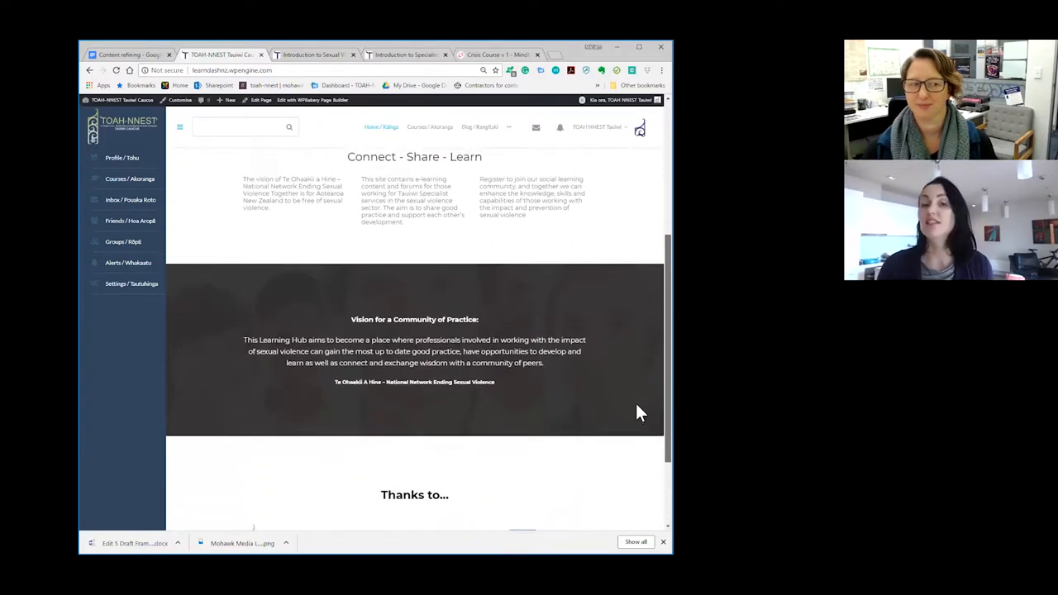
{"action": "scroll", "scroll_direction": "up", "scroll_amount": 3}
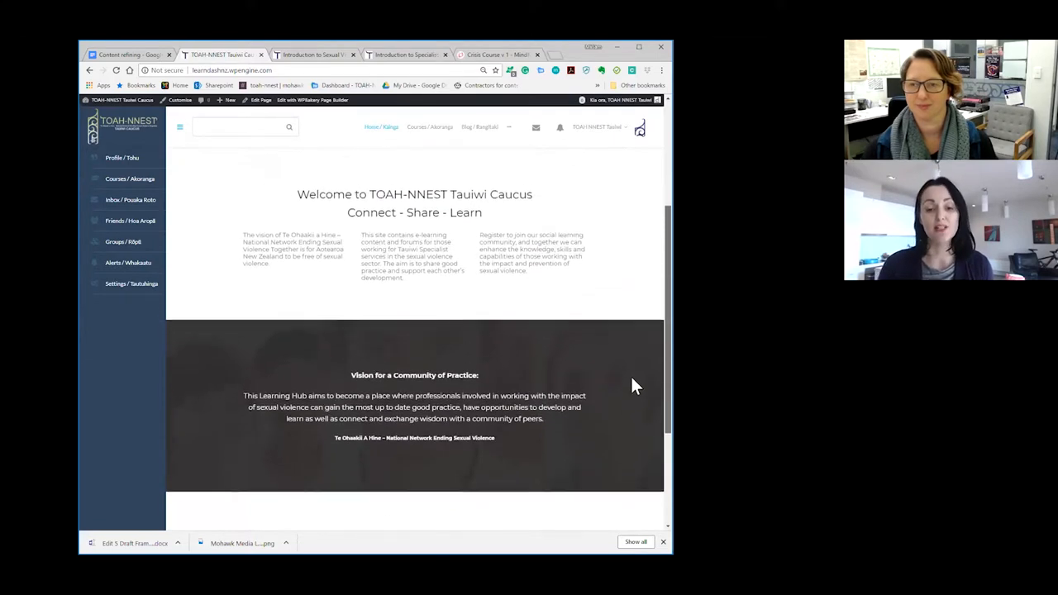
{"action": "scroll", "scroll_direction": "up", "scroll_amount": 3}
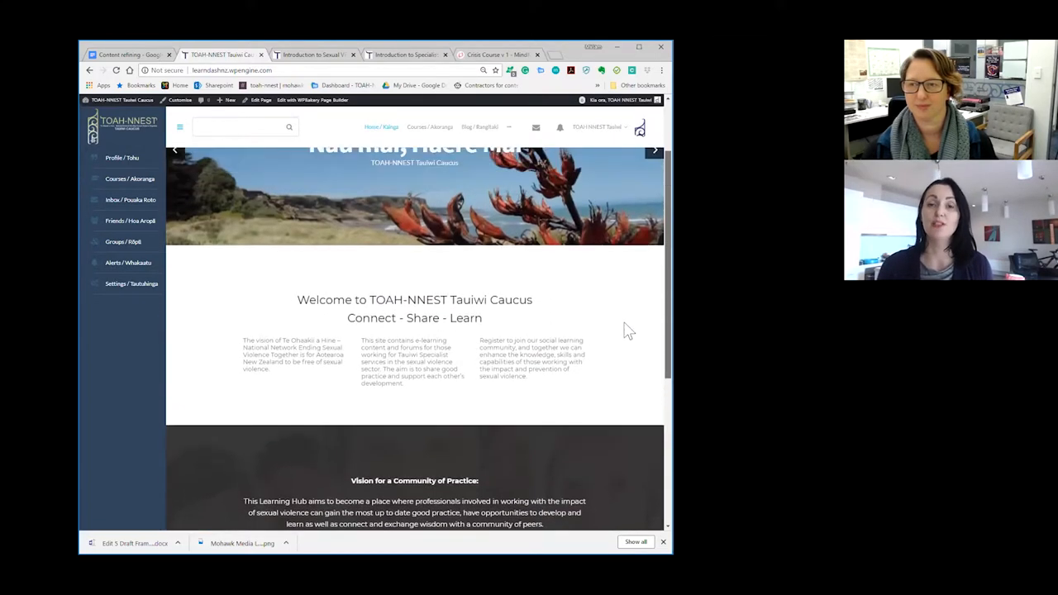
{"action": "scroll", "scroll_direction": "up", "scroll_amount": 3}
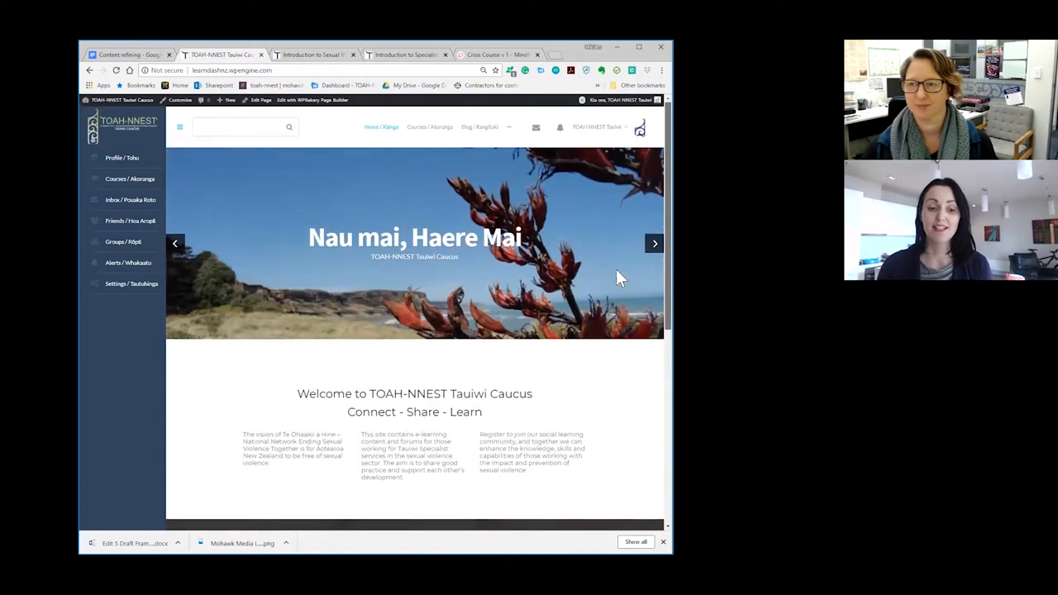
{"action": "mouse_move", "coordinate": [587, 356]}
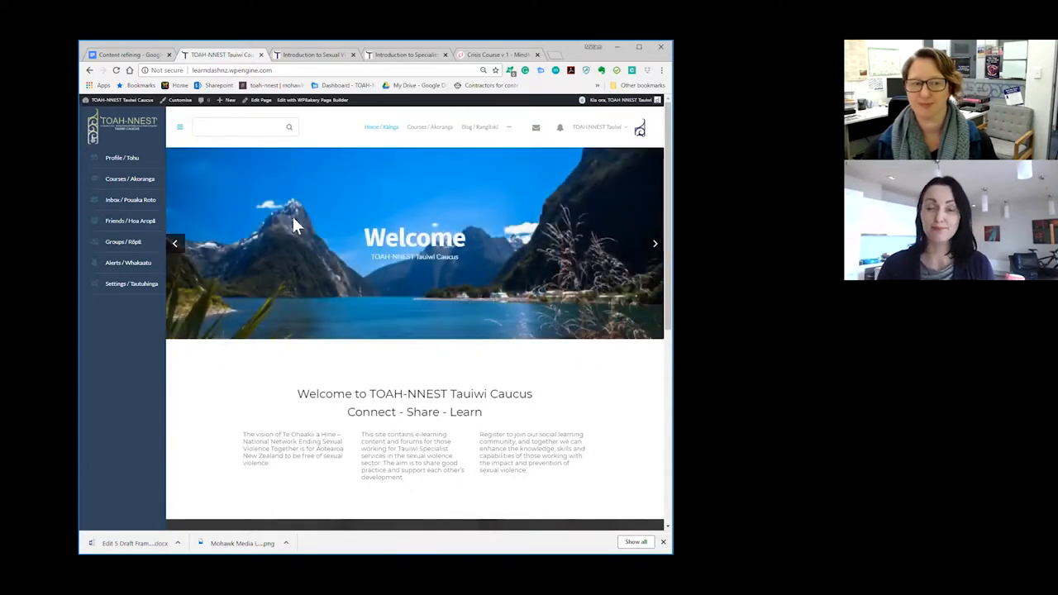
{"action": "left_click", "coordinate": [654, 243]}
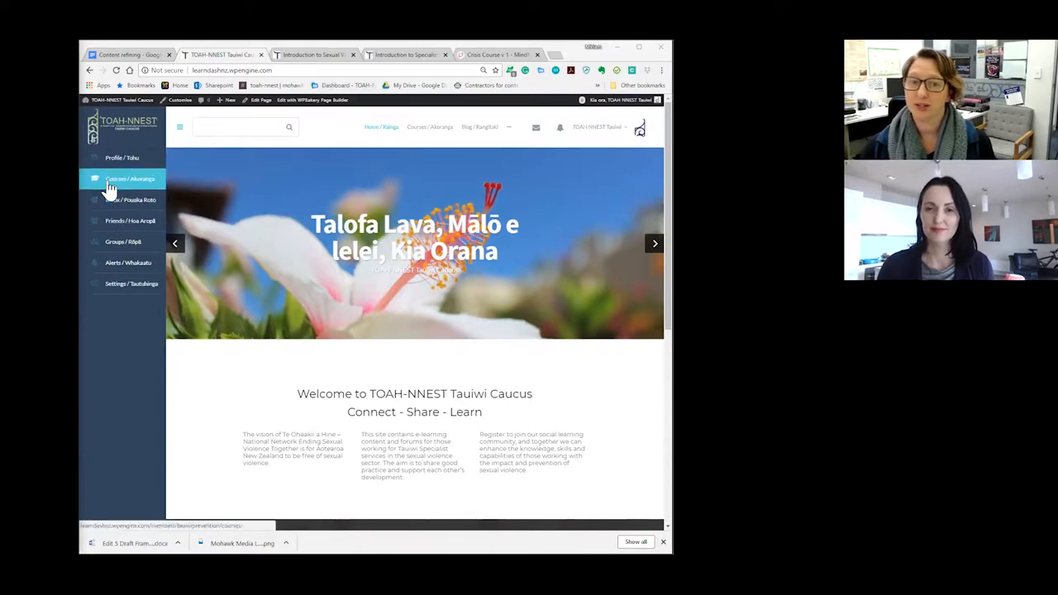
{"action": "left_click", "coordinate": [129, 178]}
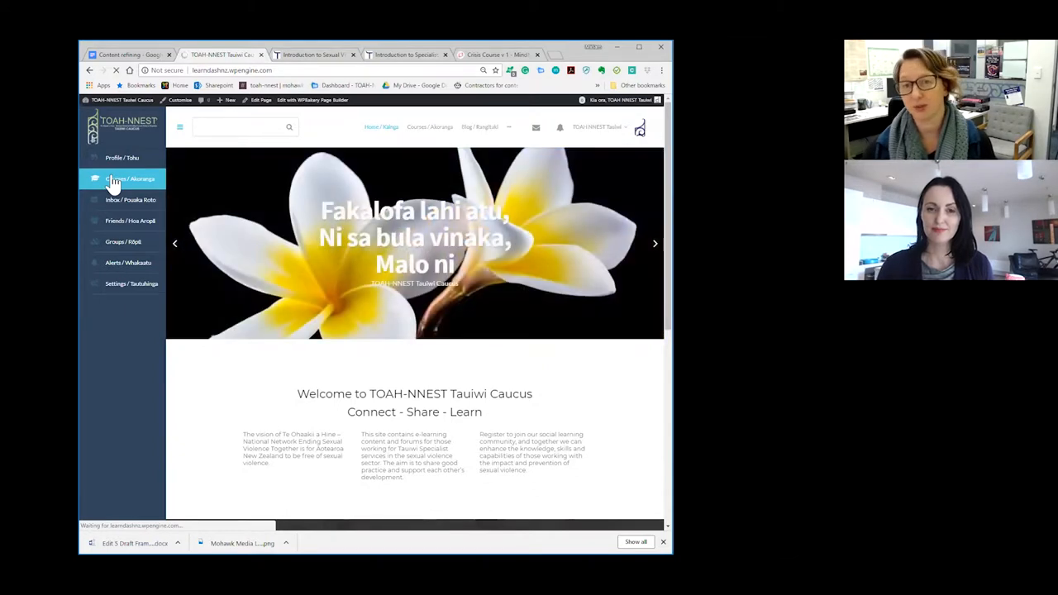
- Open the Crisis course from My Courses on the Registered Course page
{"action": "left_click", "coordinate": [129, 179]}
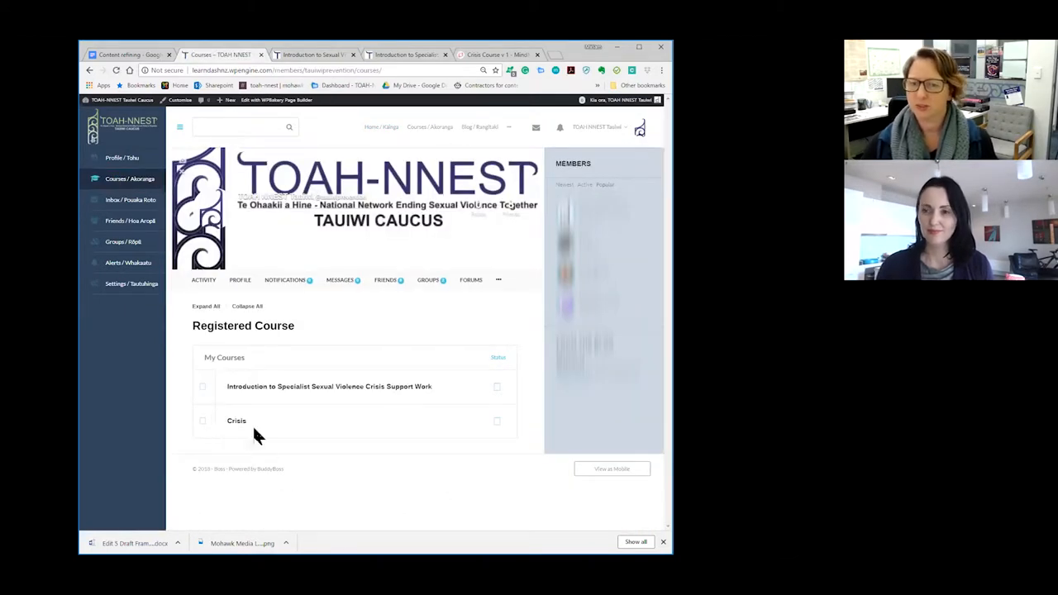
{"action": "left_click", "coordinate": [236, 421]}
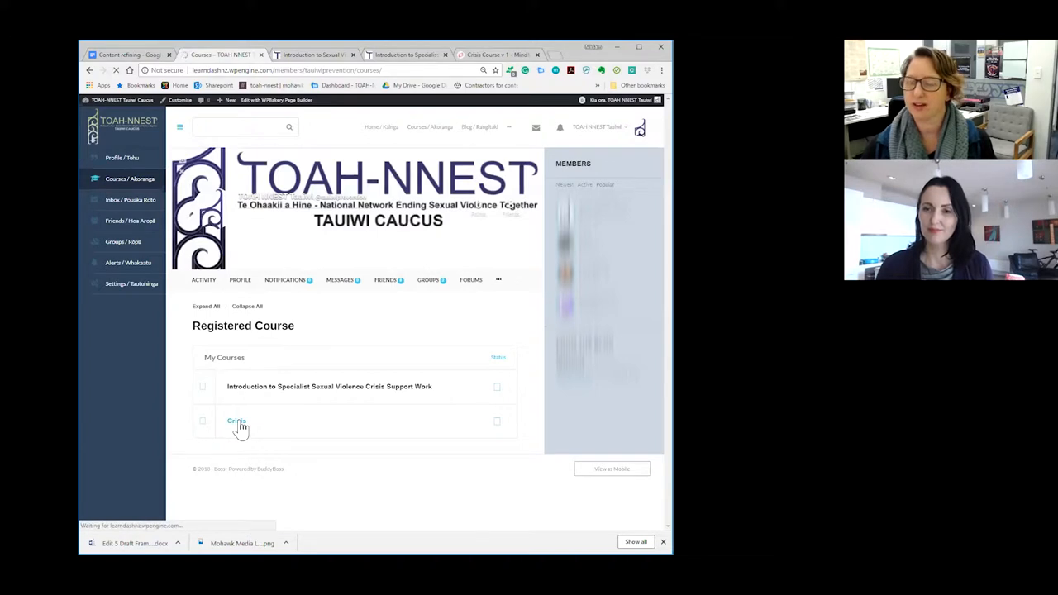
{"action": "left_click", "coordinate": [236, 422]}
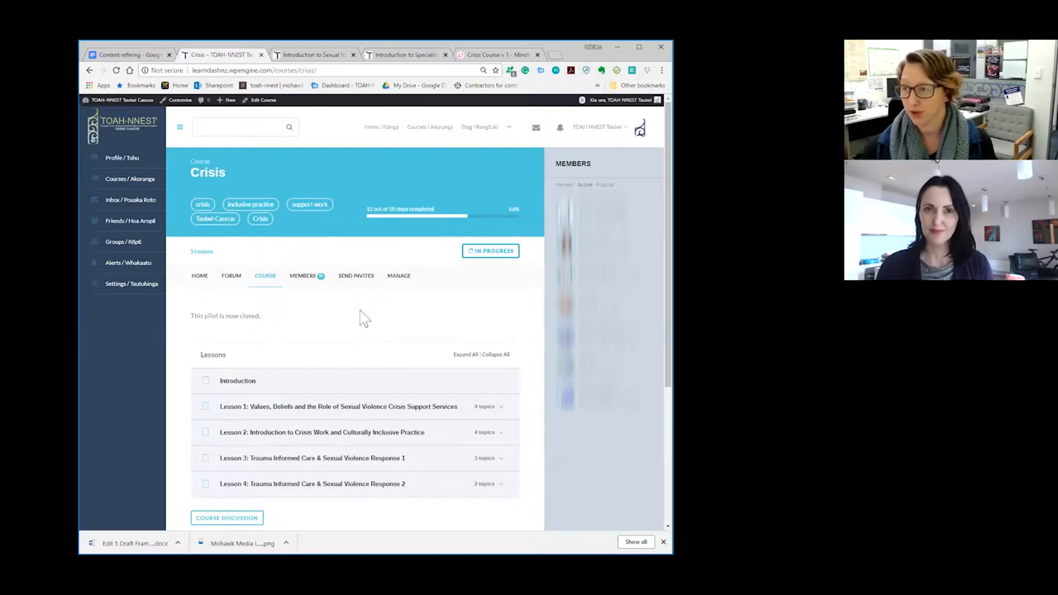
{"action": "mouse_move", "coordinate": [373, 403]}
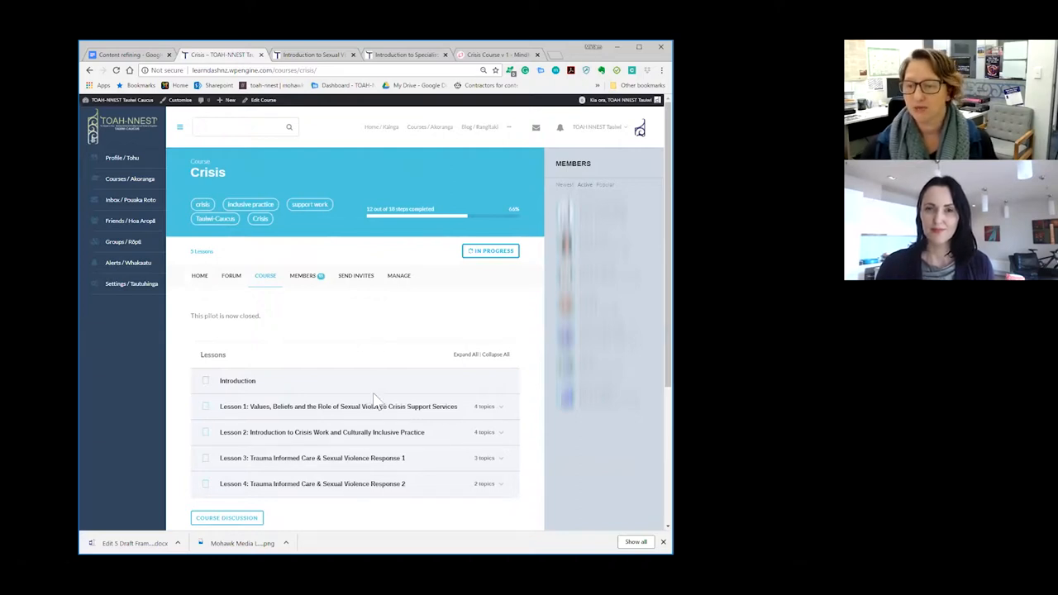
{"action": "mouse_move", "coordinate": [383, 347]}
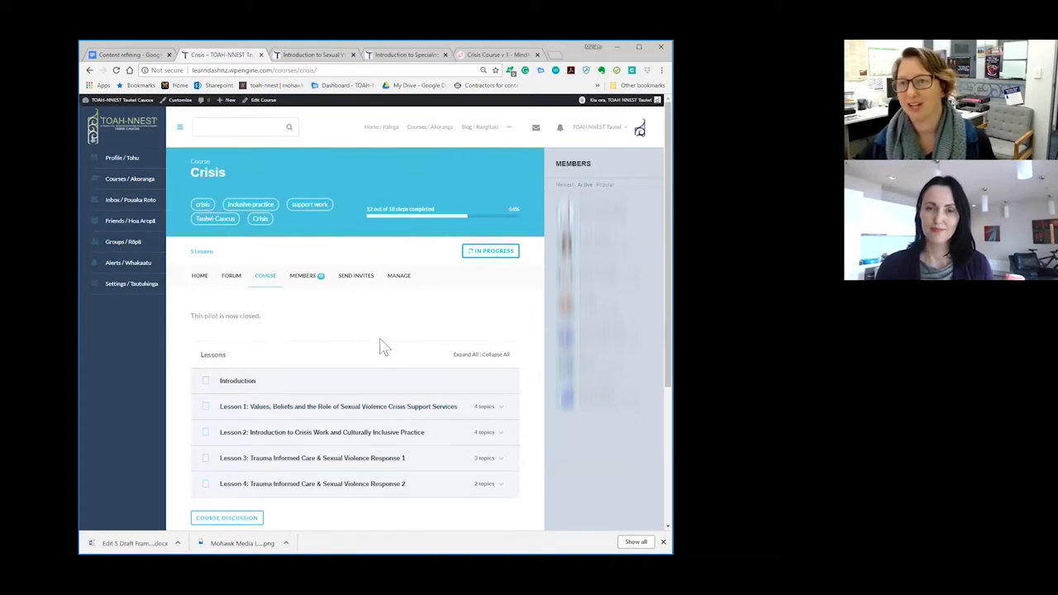
{"action": "mouse_move", "coordinate": [313, 55]}
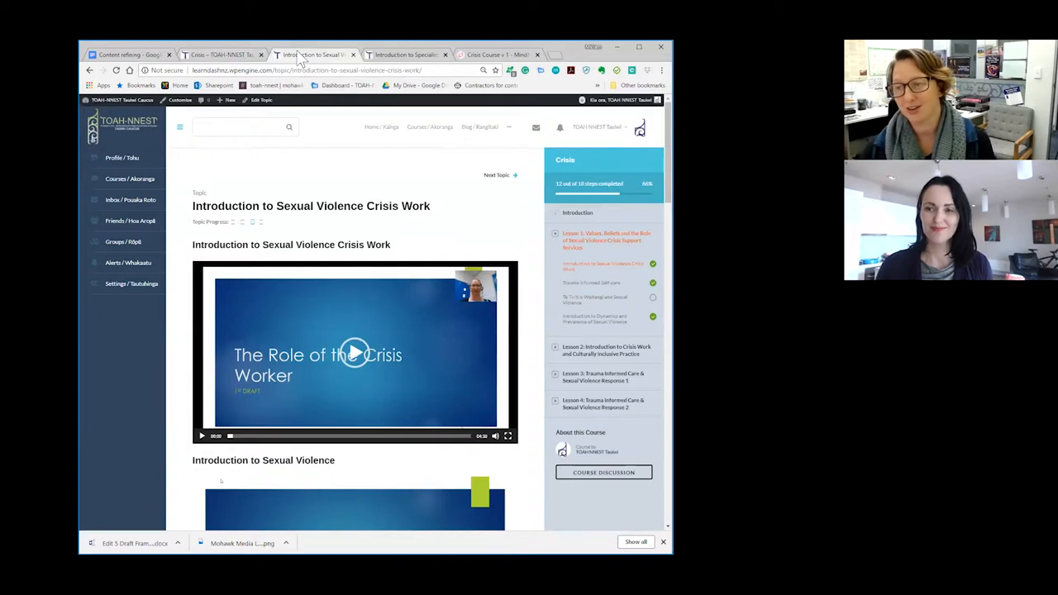
{"action": "mouse_move", "coordinate": [311, 277]}
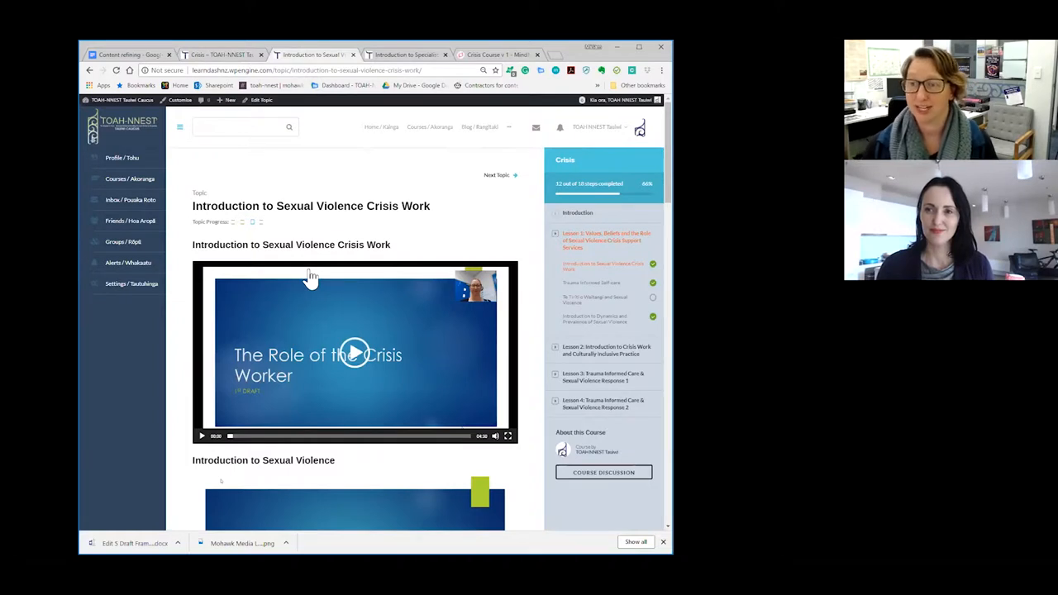
- Switch to the Introduction to Specialist Sexual Violence Crisis Support Work course tab listing six lessons
{"action": "left_click", "coordinate": [405, 54]}
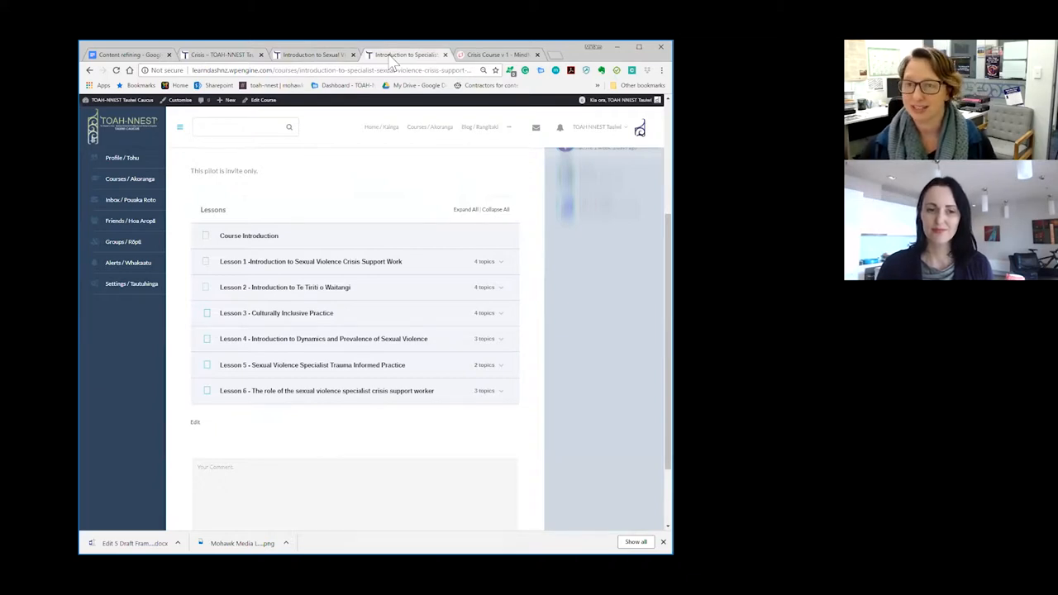
{"action": "mouse_move", "coordinate": [258, 239]}
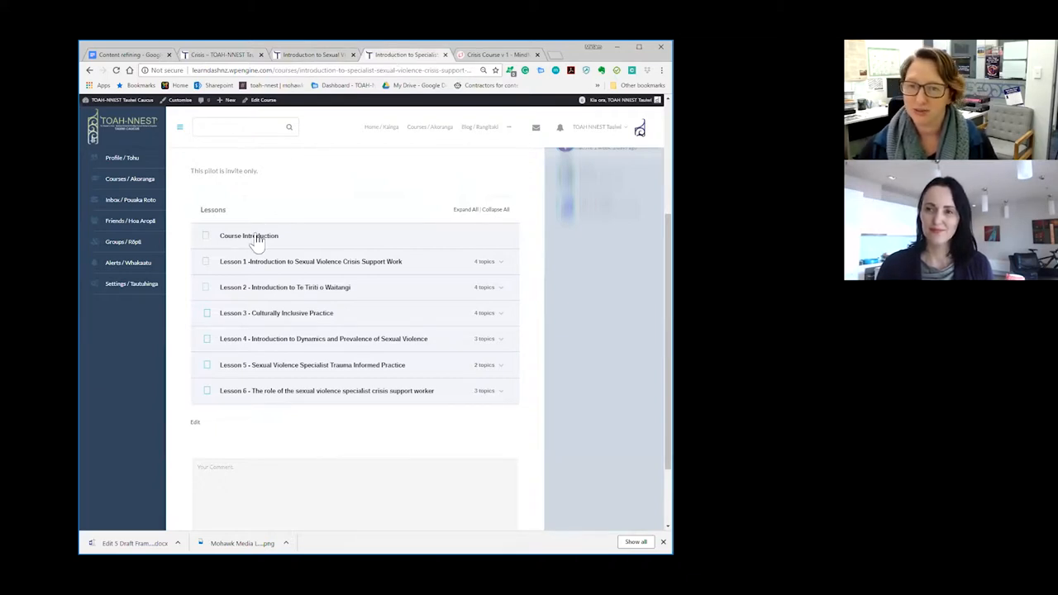
- Open the Course Introduction lesson and read down past Video 1 and Video 2 to Video 3
{"action": "left_click", "coordinate": [248, 234]}
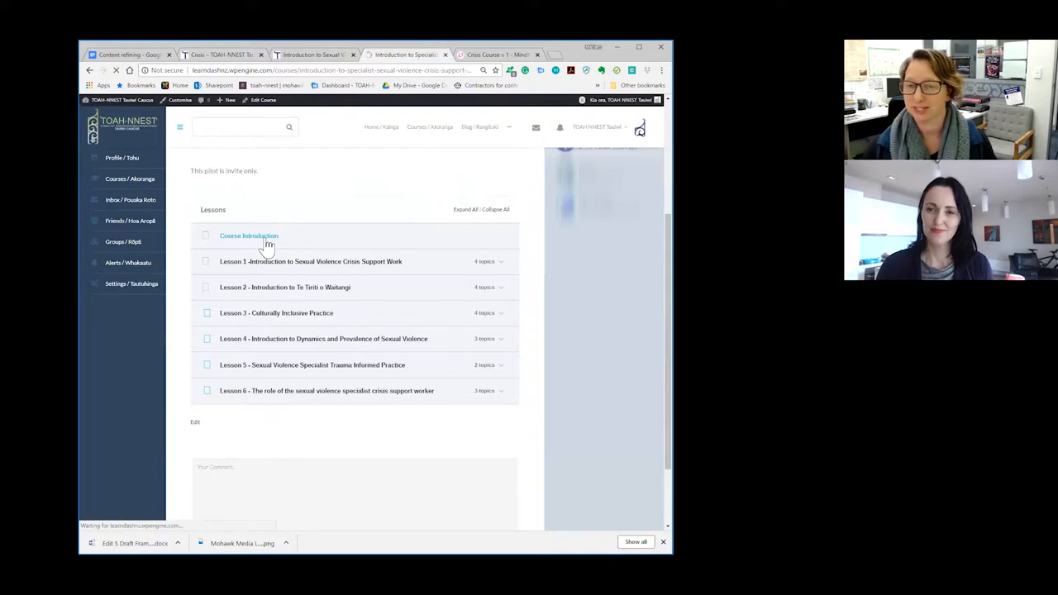
{"action": "left_click", "coordinate": [248, 235]}
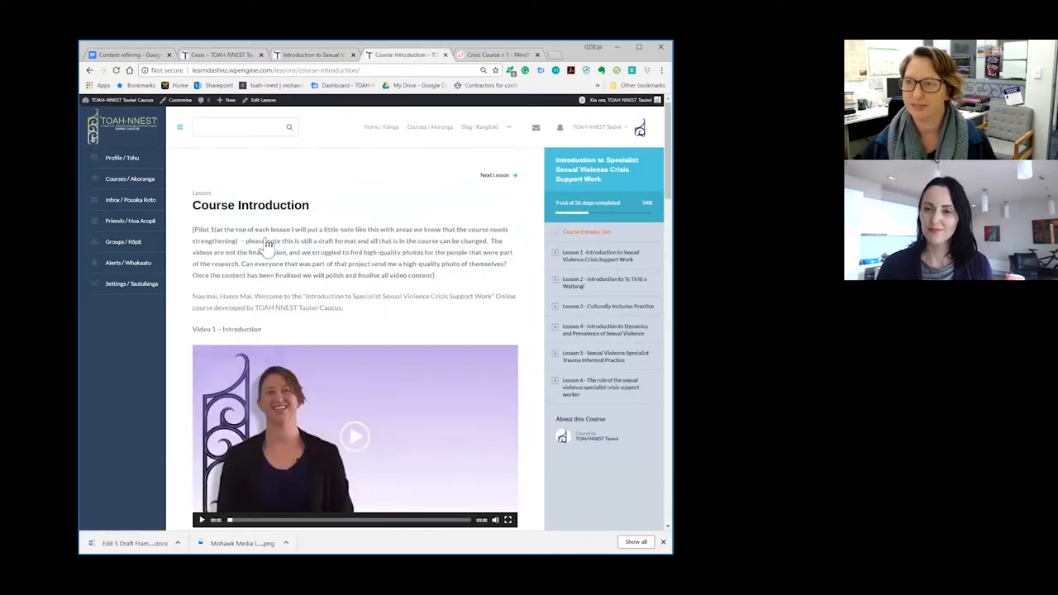
{"action": "scroll", "scroll_direction": "down", "scroll_amount": 3}
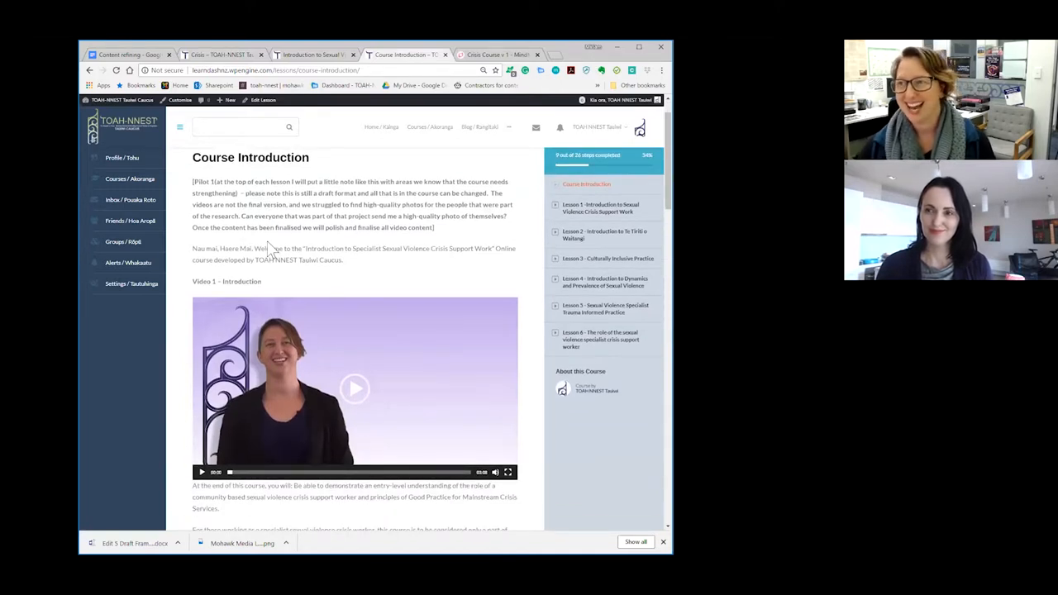
{"action": "scroll", "scroll_direction": "down", "scroll_amount": 3}
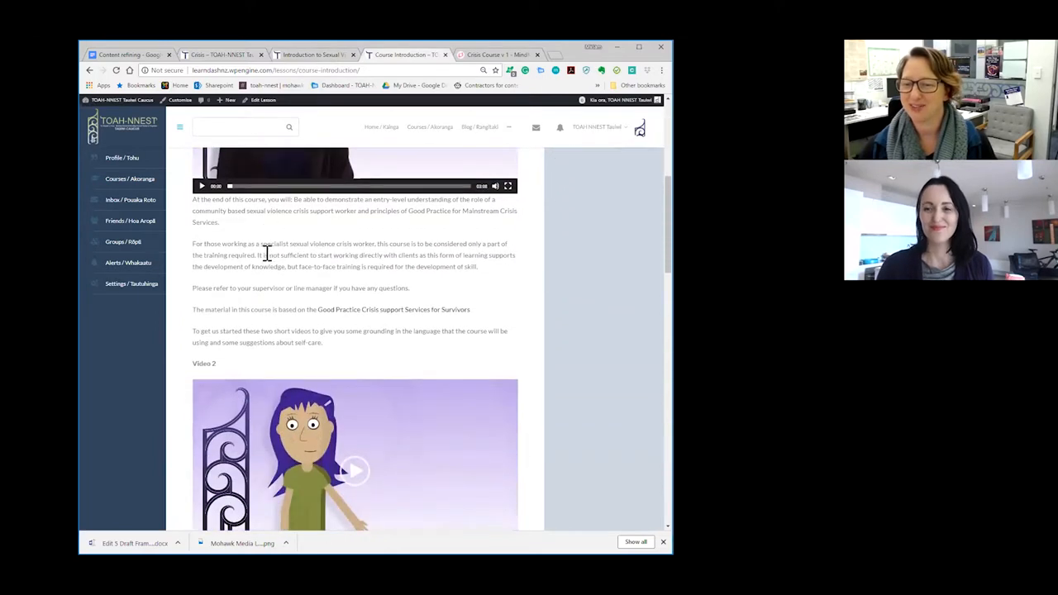
{"action": "scroll", "scroll_direction": "down", "scroll_amount": 3}
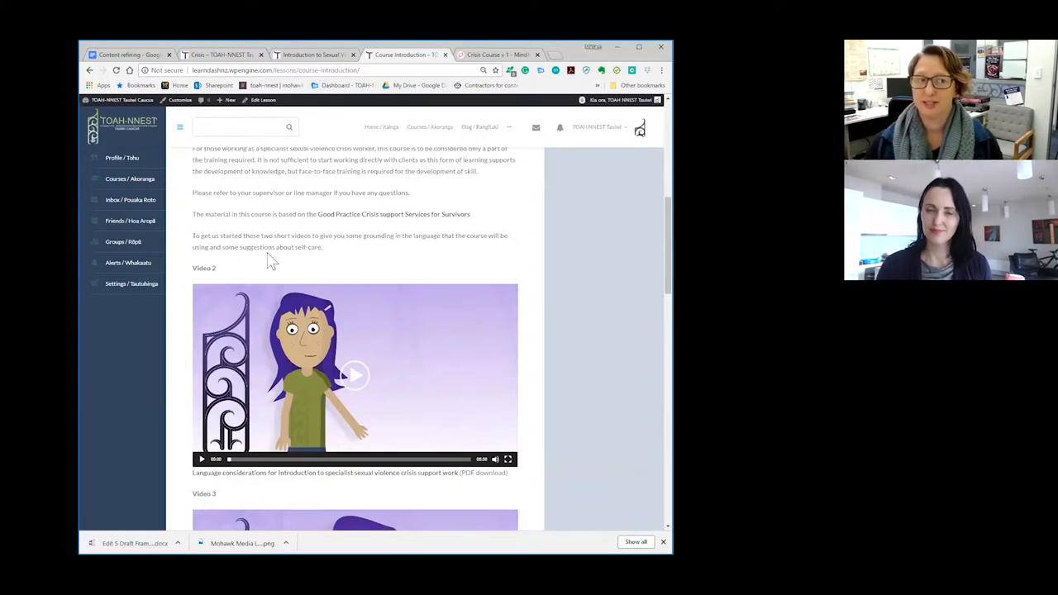
{"action": "mouse_move", "coordinate": [205, 212]}
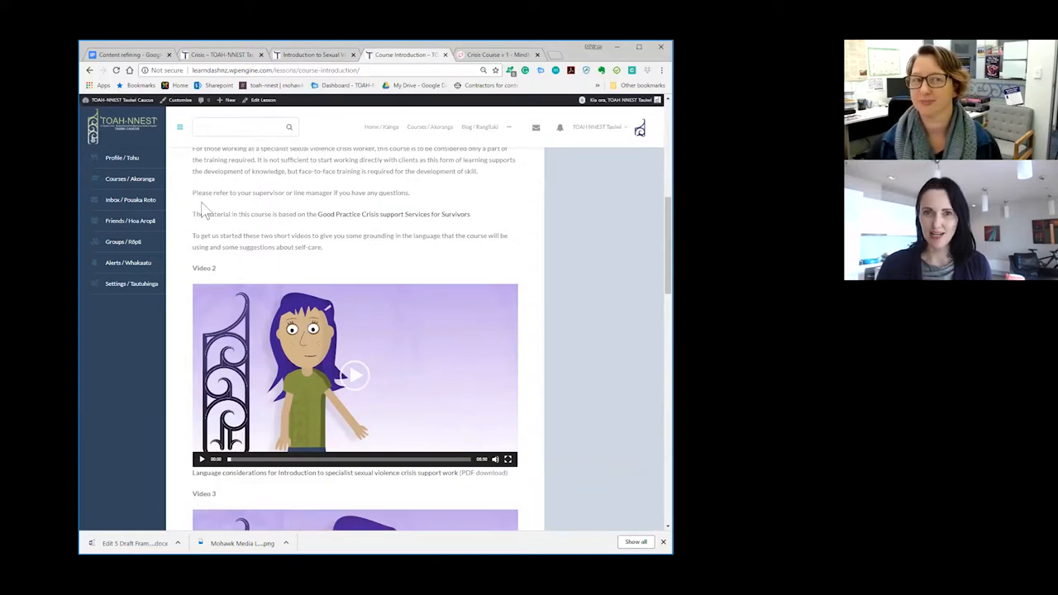
{"action": "mouse_move", "coordinate": [248, 195]}
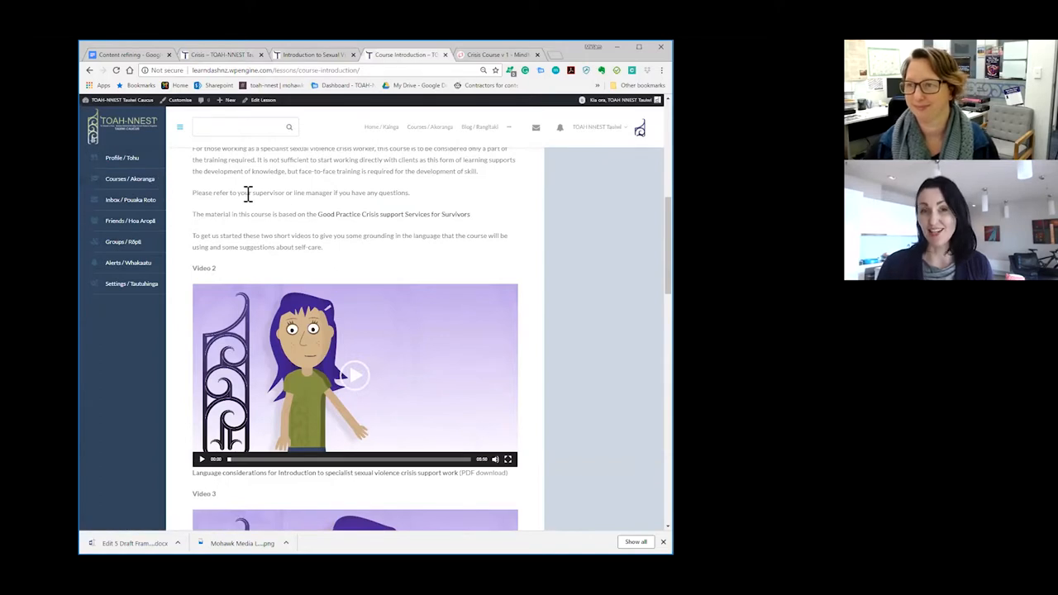
{"action": "mouse_move", "coordinate": [274, 229]}
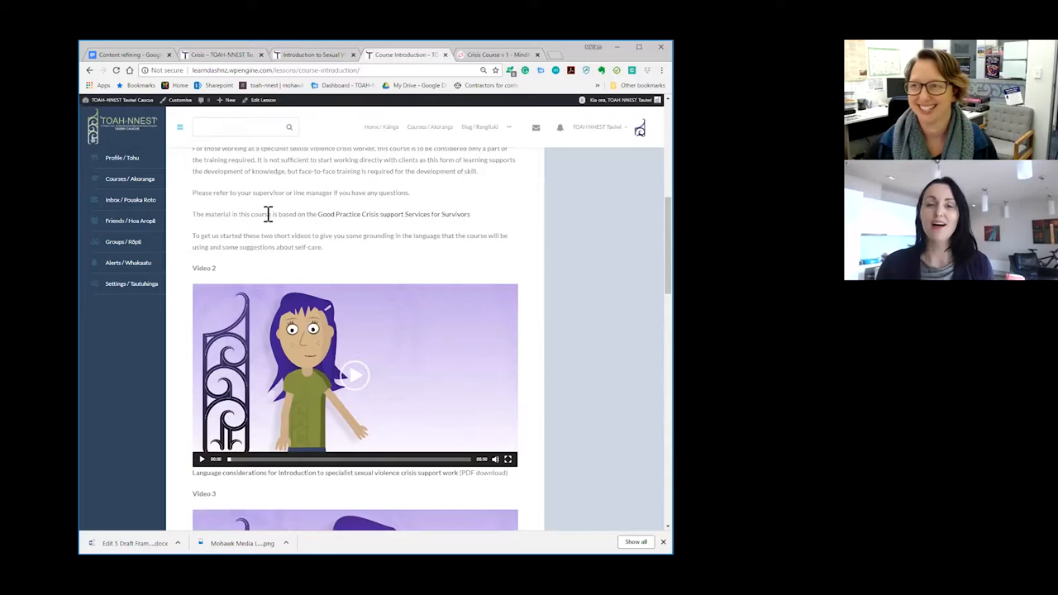
{"action": "scroll", "scroll_direction": "down", "scroll_amount": 3}
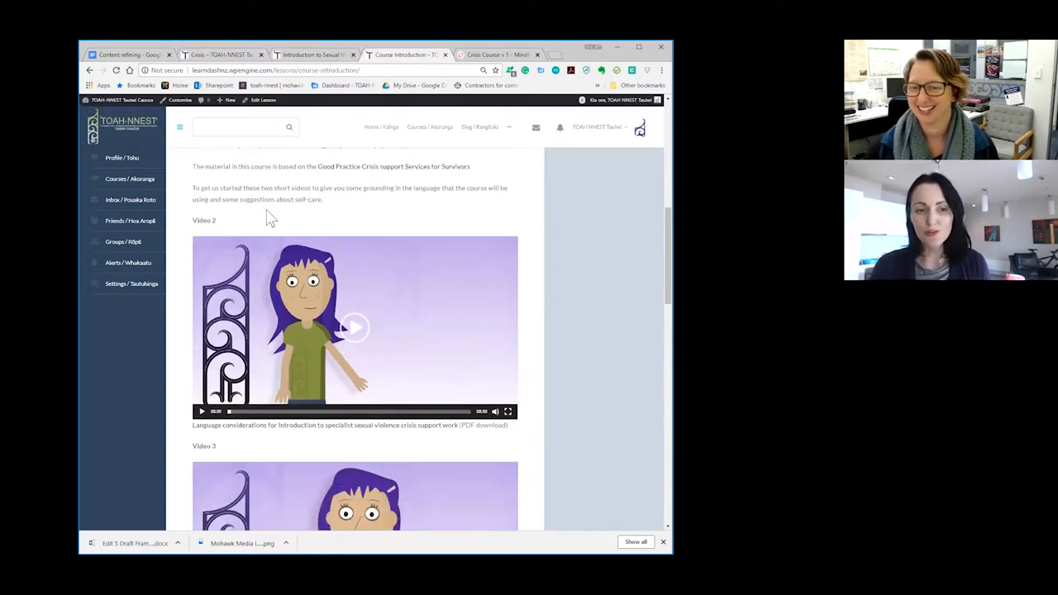
{"action": "scroll", "scroll_direction": "down", "scroll_amount": 3}
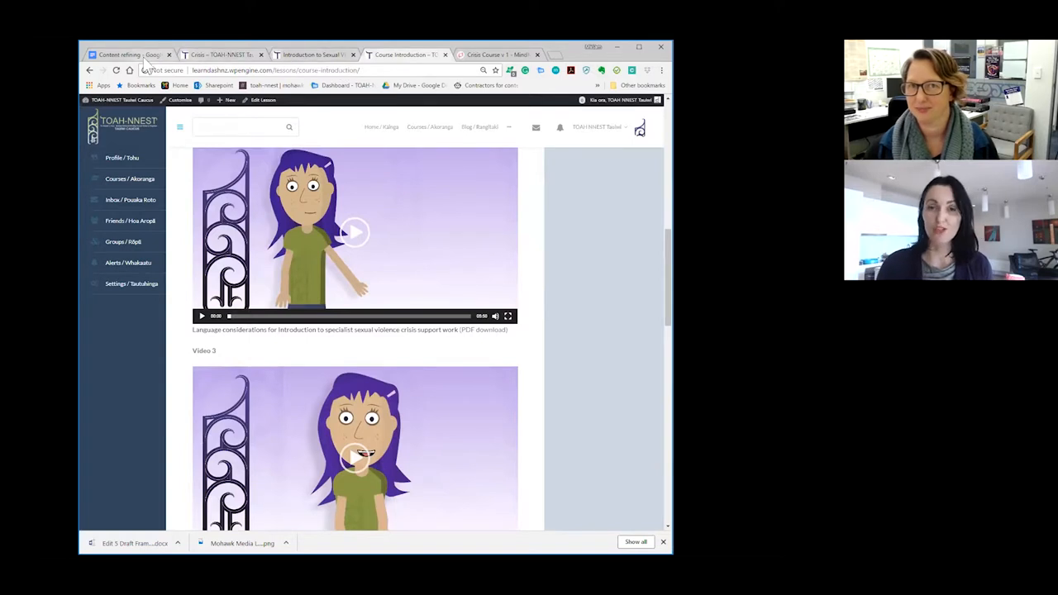
- Switch to the Content refining Google Doc and scroll through its outline, Karakia, Welcome and Language sections
{"action": "left_click", "coordinate": [124, 54]}
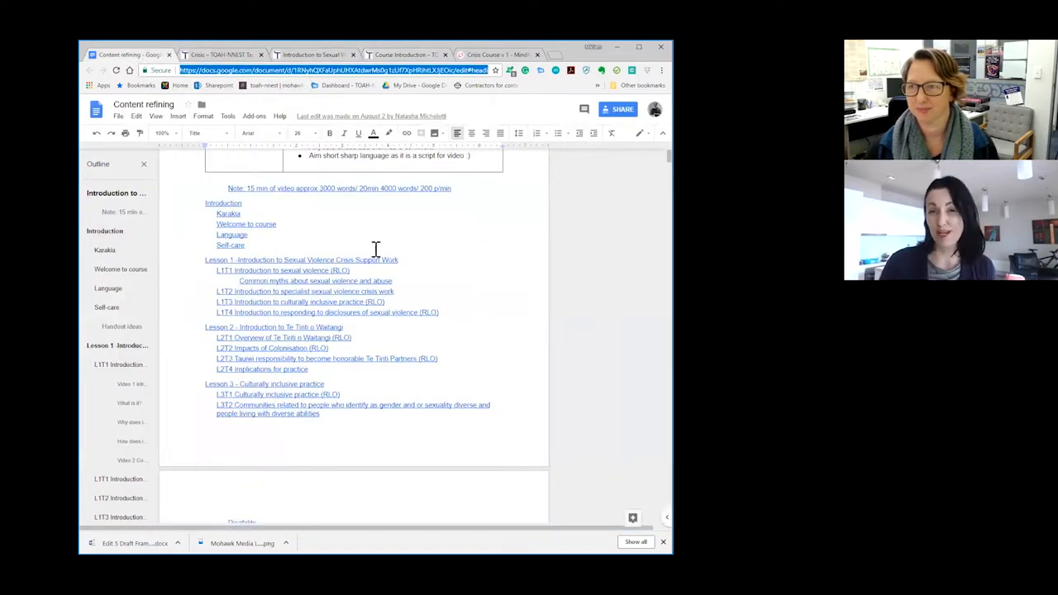
{"action": "scroll", "scroll_direction": "down", "scroll_amount": 3}
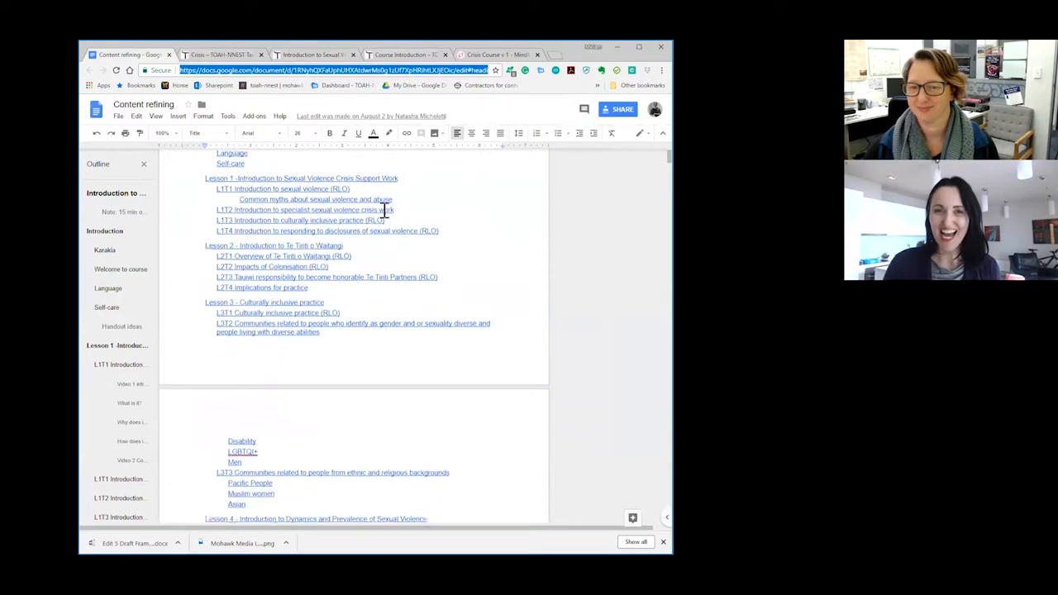
{"action": "scroll", "scroll_direction": "down", "scroll_amount": 3}
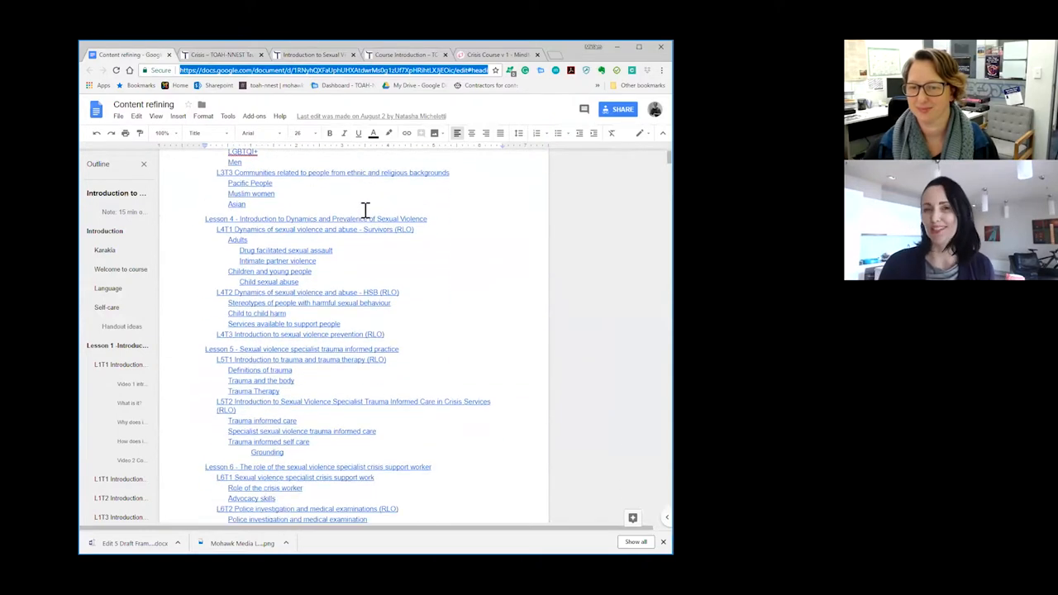
{"action": "scroll", "scroll_direction": "down", "scroll_amount": 3}
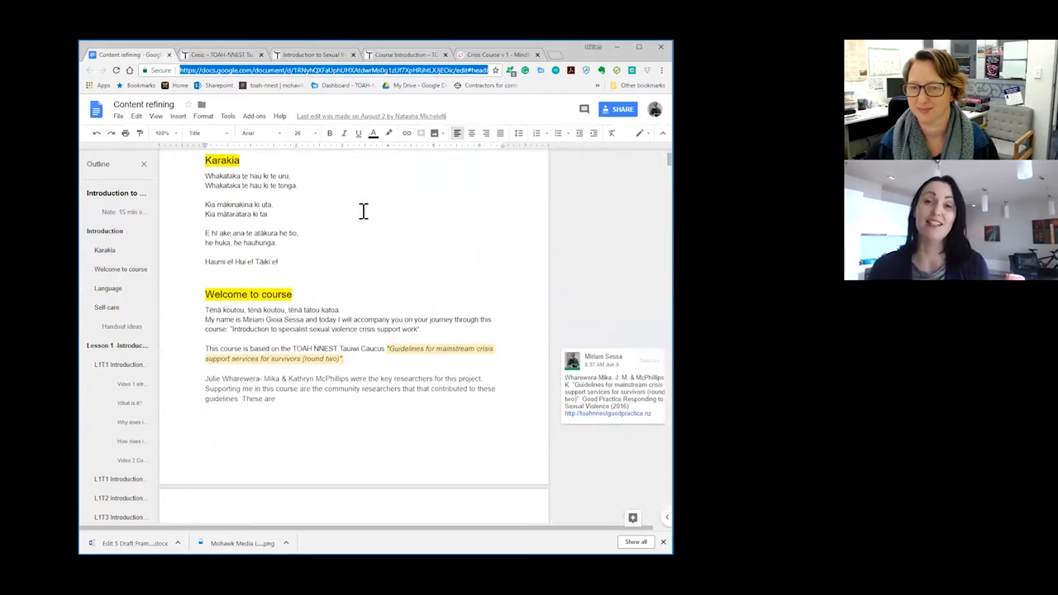
{"action": "scroll", "scroll_direction": "down", "scroll_amount": 3}
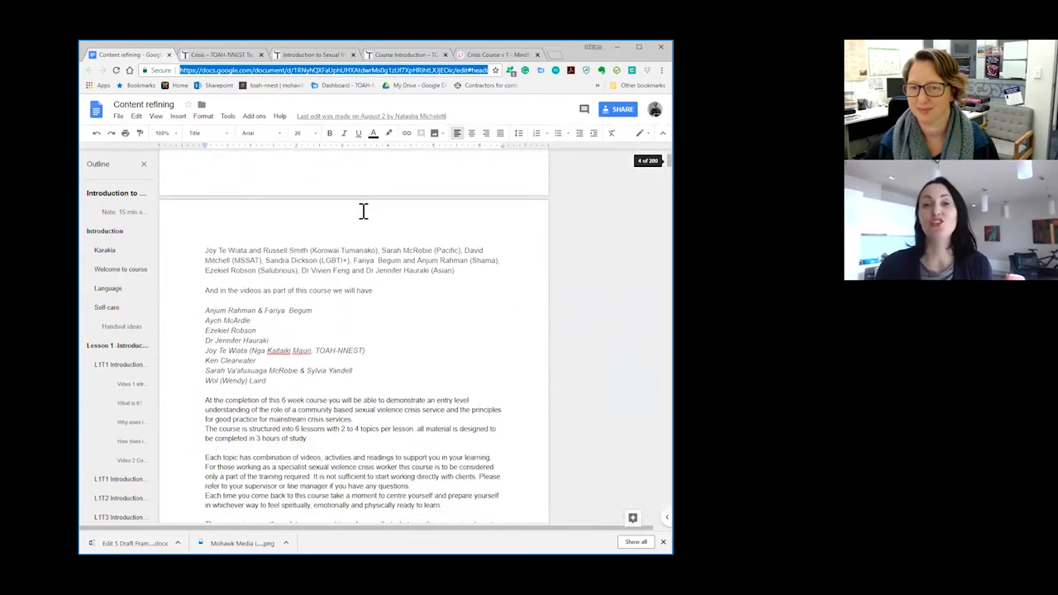
{"action": "scroll", "scroll_direction": "down", "scroll_amount": 3}
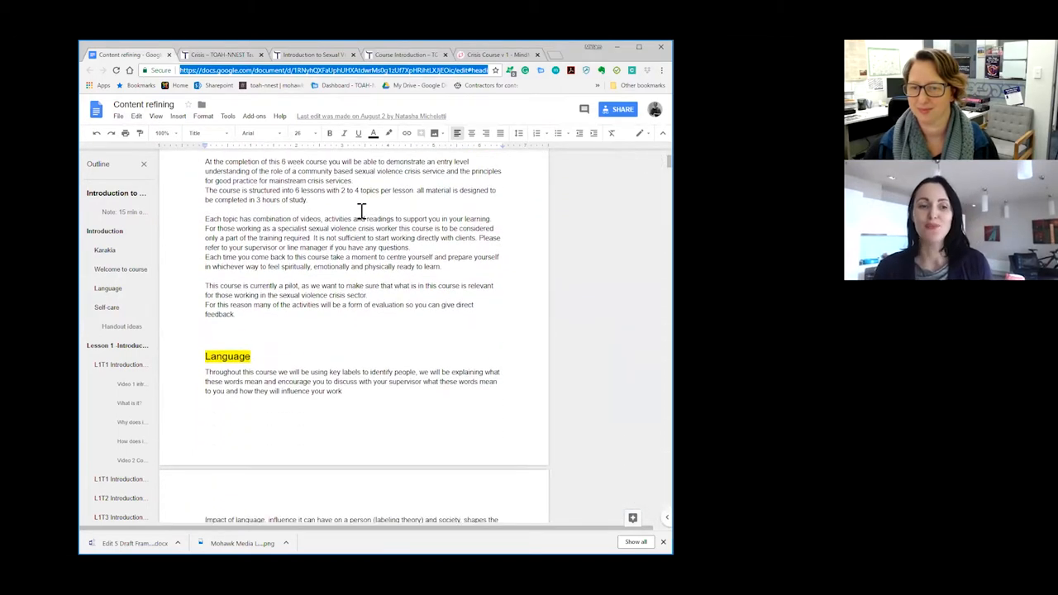
{"action": "scroll", "scroll_direction": "down", "scroll_amount": 3}
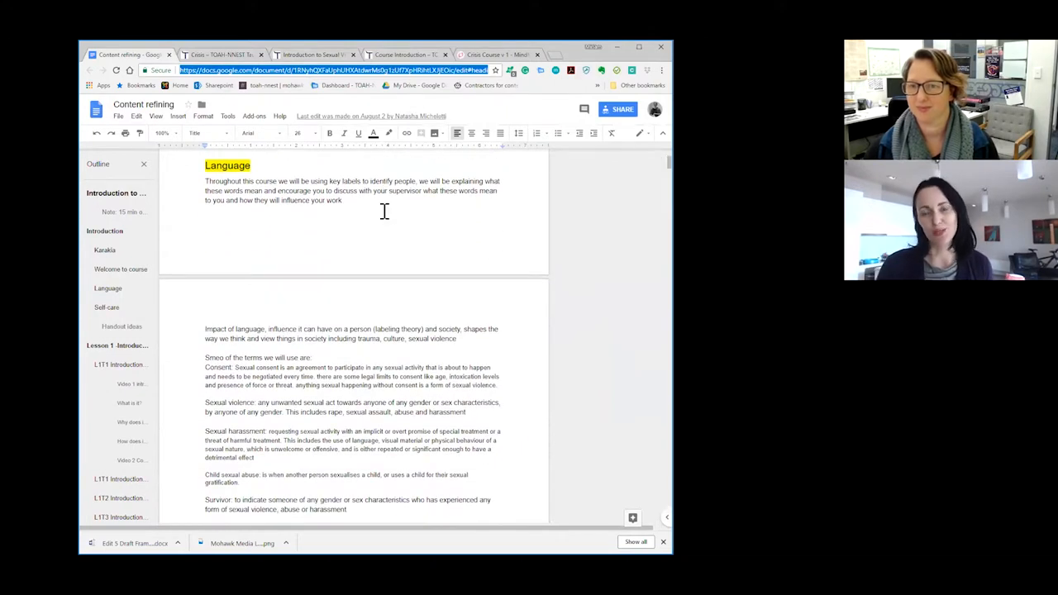
{"action": "scroll", "scroll_direction": "down", "scroll_amount": 3}
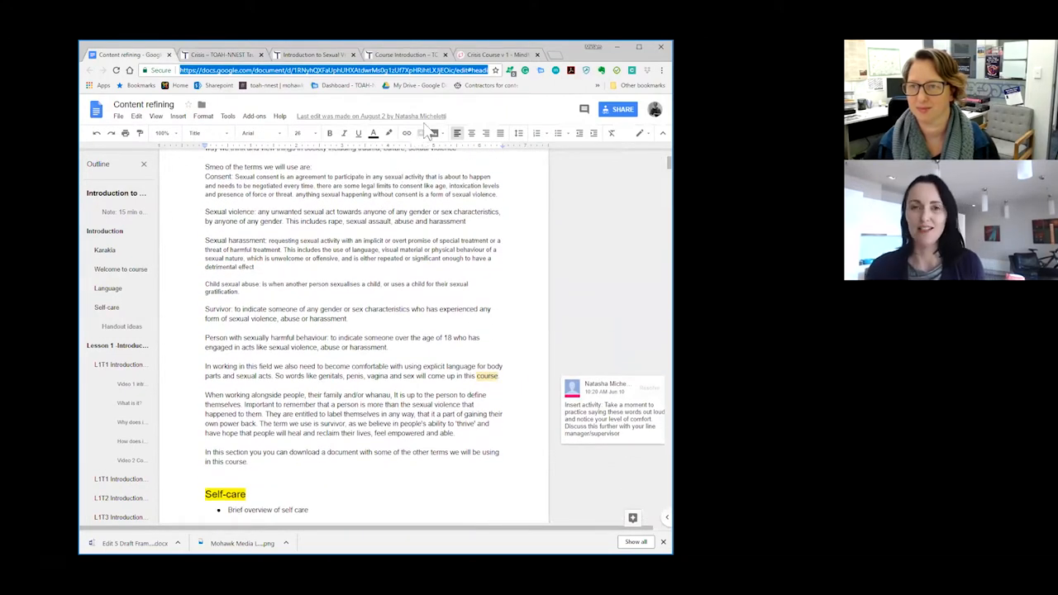
- View the Crisis Course v 1 mind map in MindMeister, then return to the Content refining Google Doc
{"action": "left_click", "coordinate": [496, 55]}
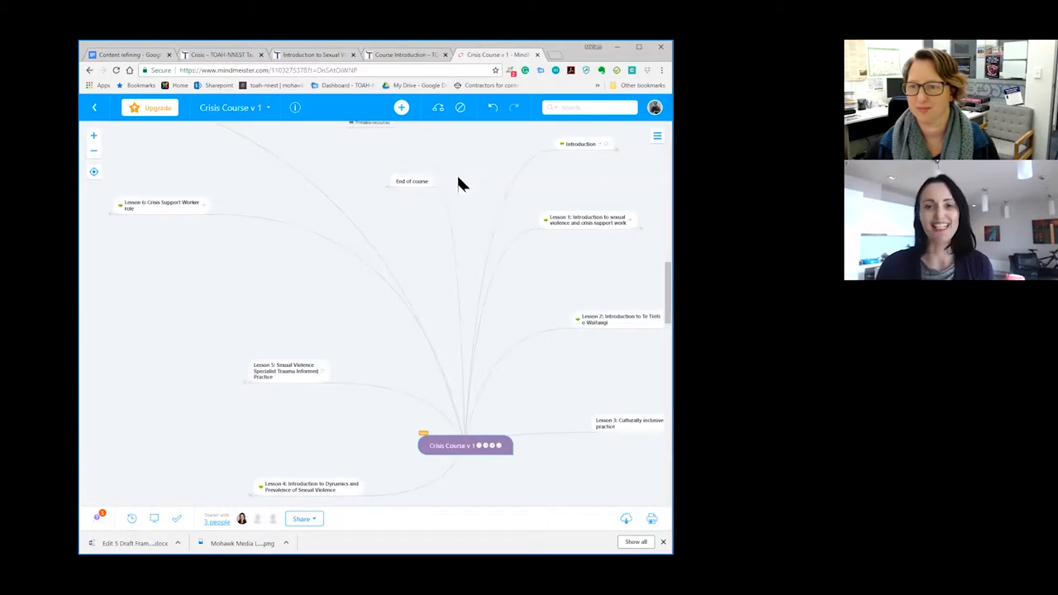
{"action": "mouse_move", "coordinate": [388, 165]}
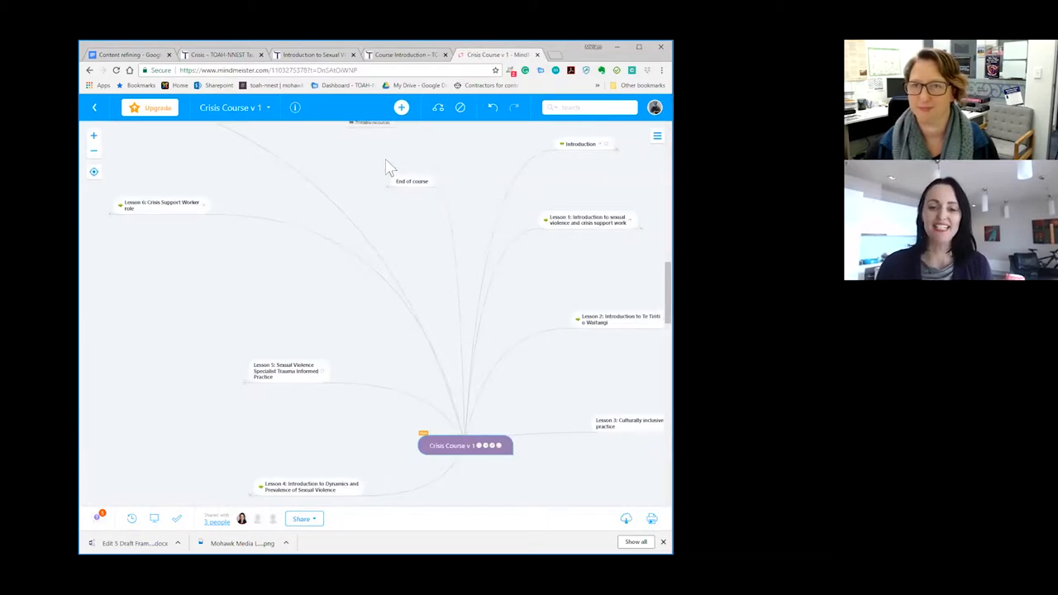
{"action": "mouse_move", "coordinate": [445, 241]}
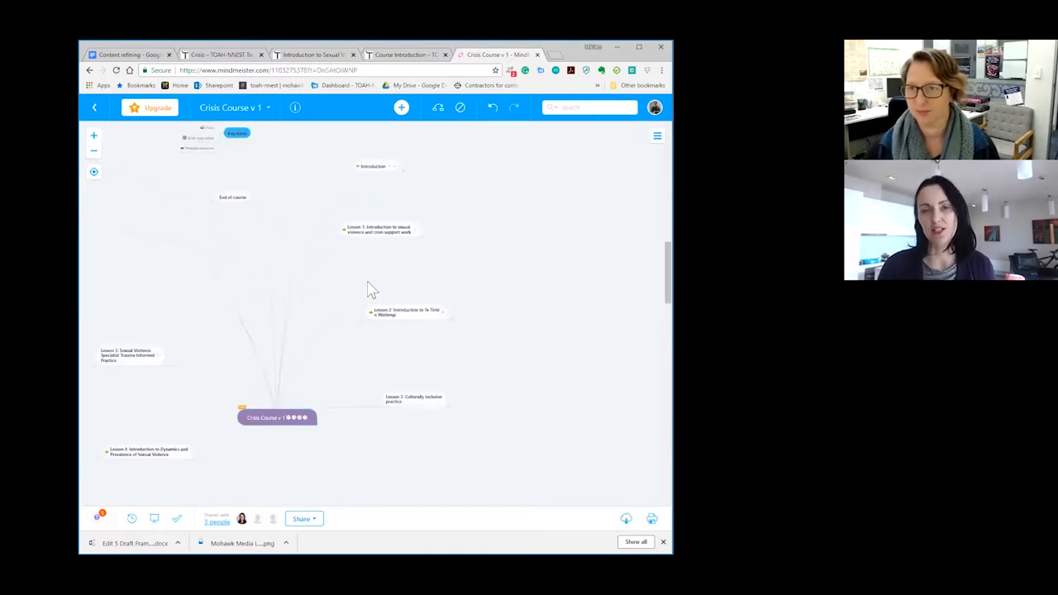
{"action": "mouse_move", "coordinate": [400, 170]}
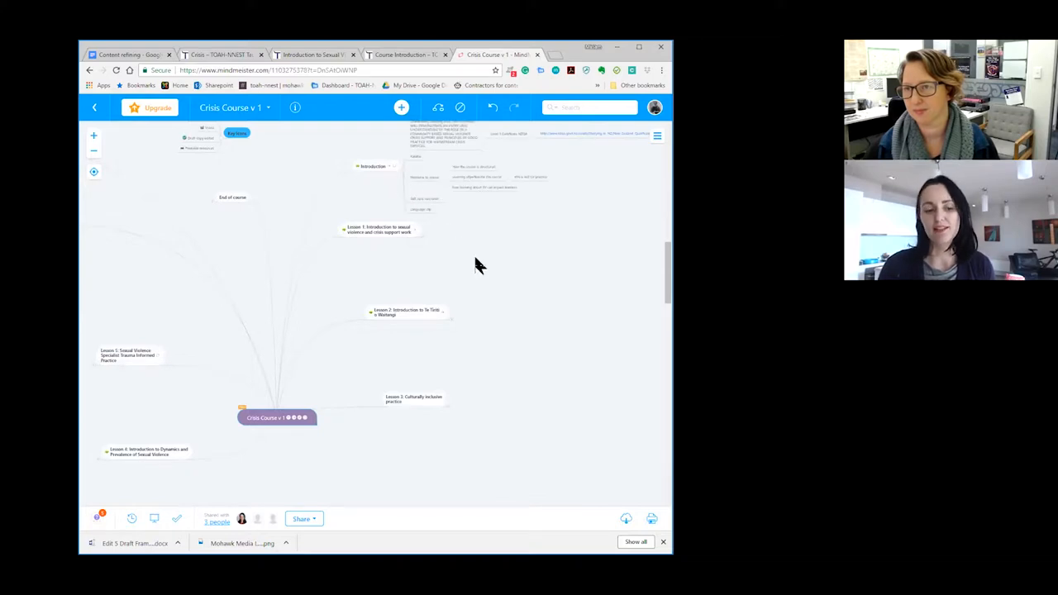
{"action": "scroll", "scroll_direction": "down", "scroll_amount": 3}
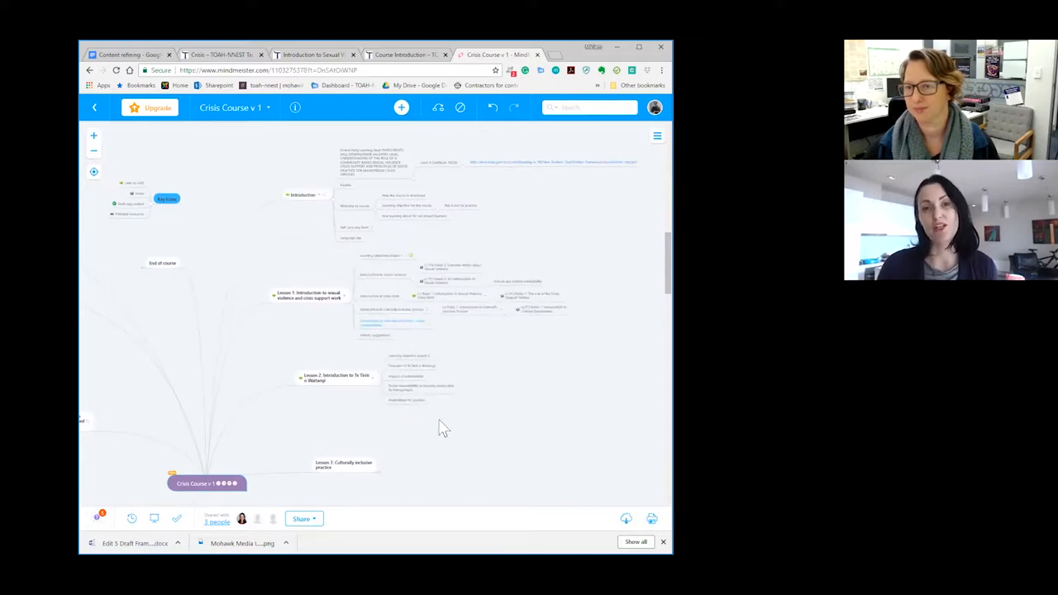
{"action": "mouse_move", "coordinate": [384, 476]}
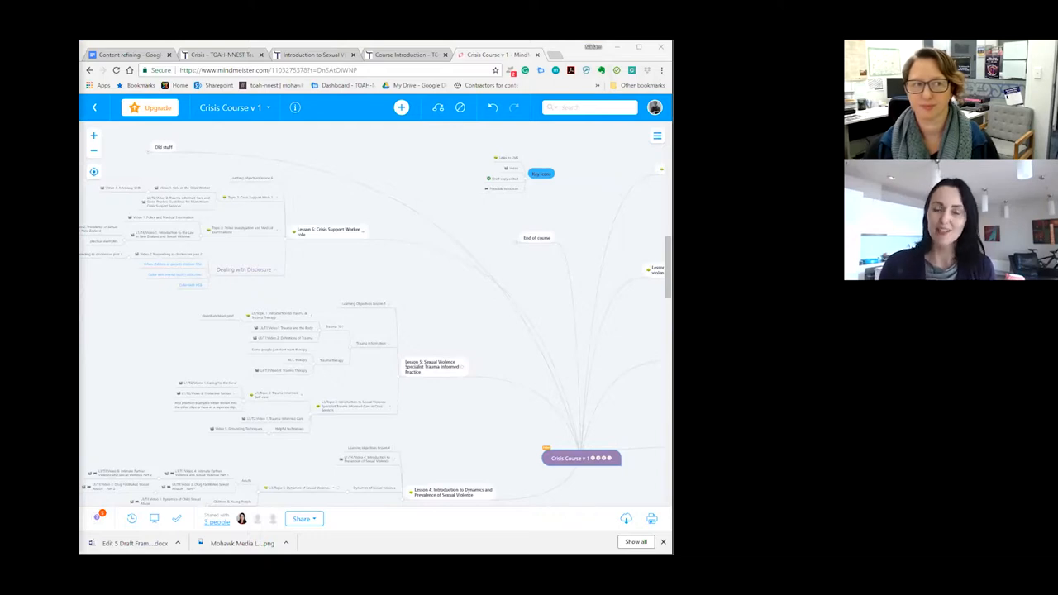
{"action": "mouse_move", "coordinate": [157, 329]}
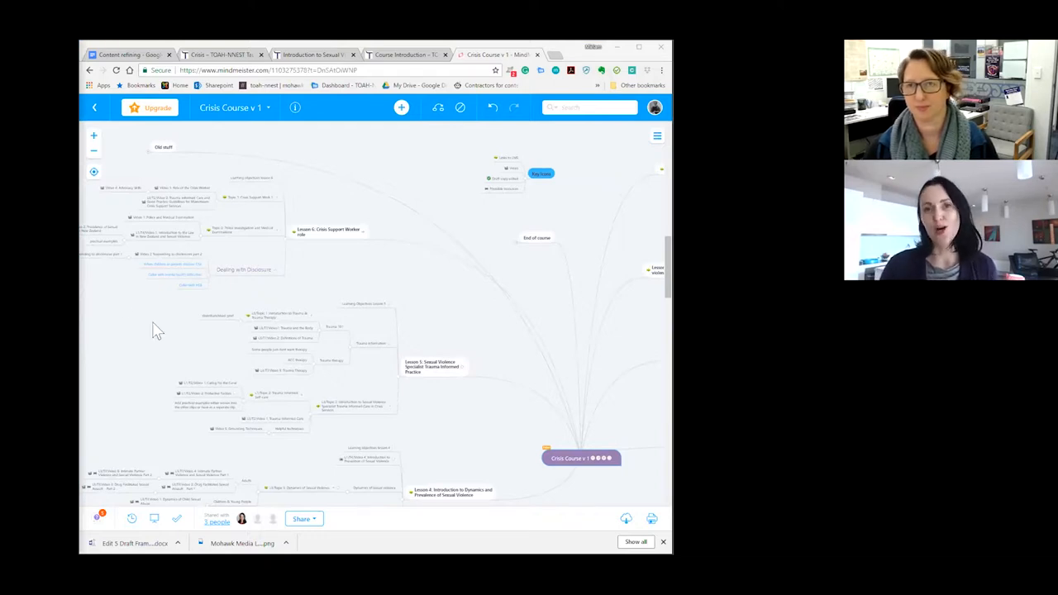
{"action": "mouse_move", "coordinate": [161, 264]}
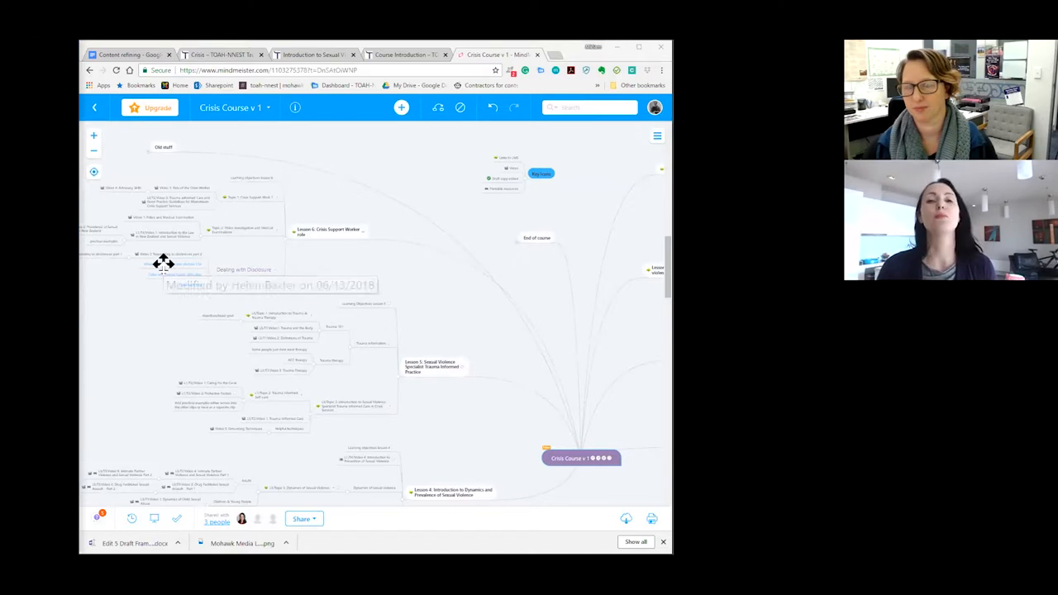
{"action": "mouse_move", "coordinate": [163, 262]}
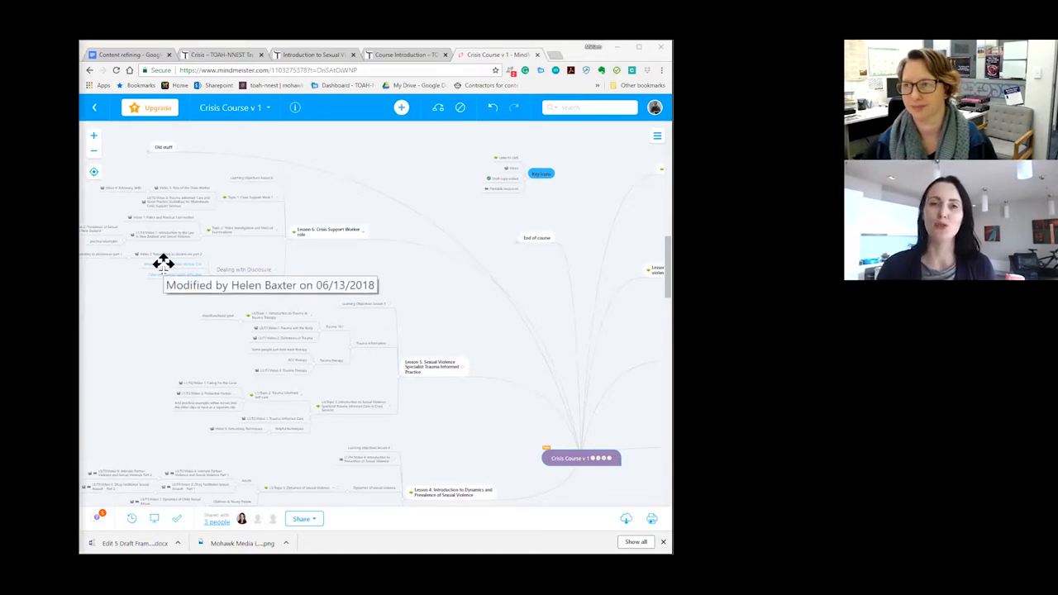
{"action": "mouse_move", "coordinate": [405, 274]}
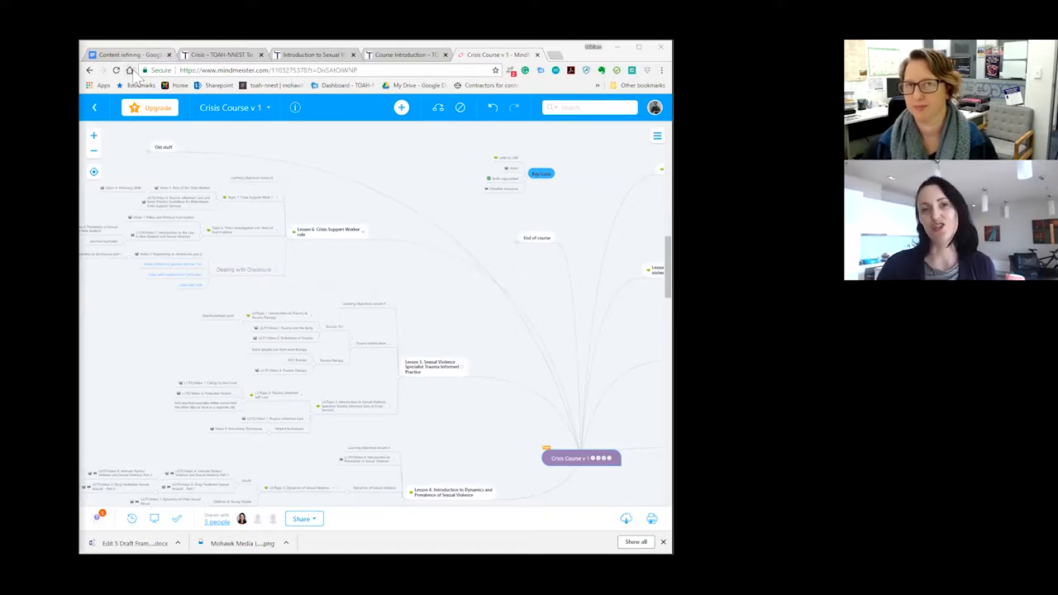
{"action": "mouse_move", "coordinate": [124, 55]}
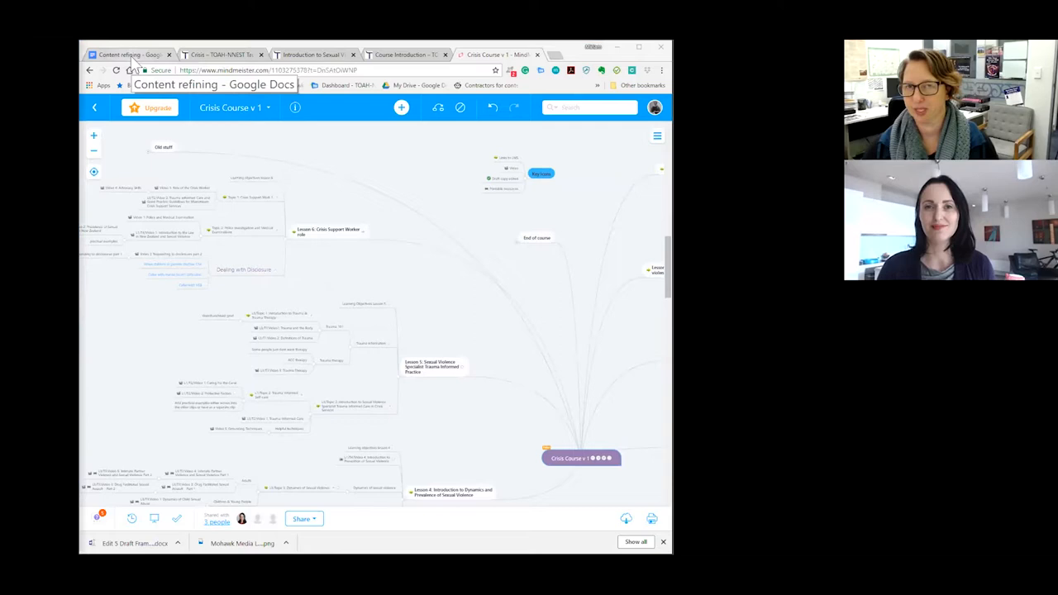
{"action": "mouse_move", "coordinate": [130, 69]}
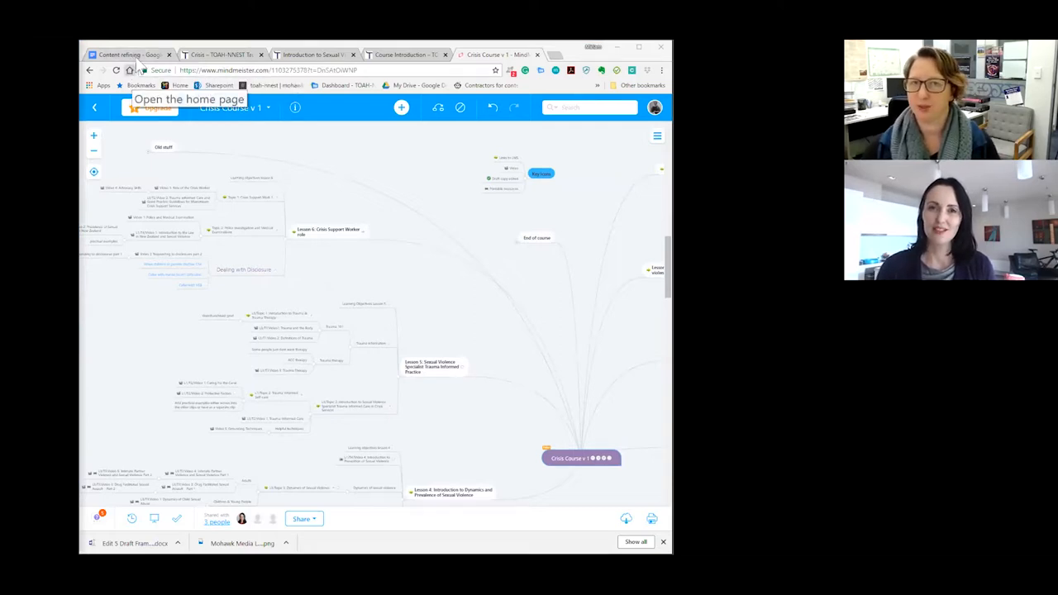
{"action": "left_click", "coordinate": [119, 55]}
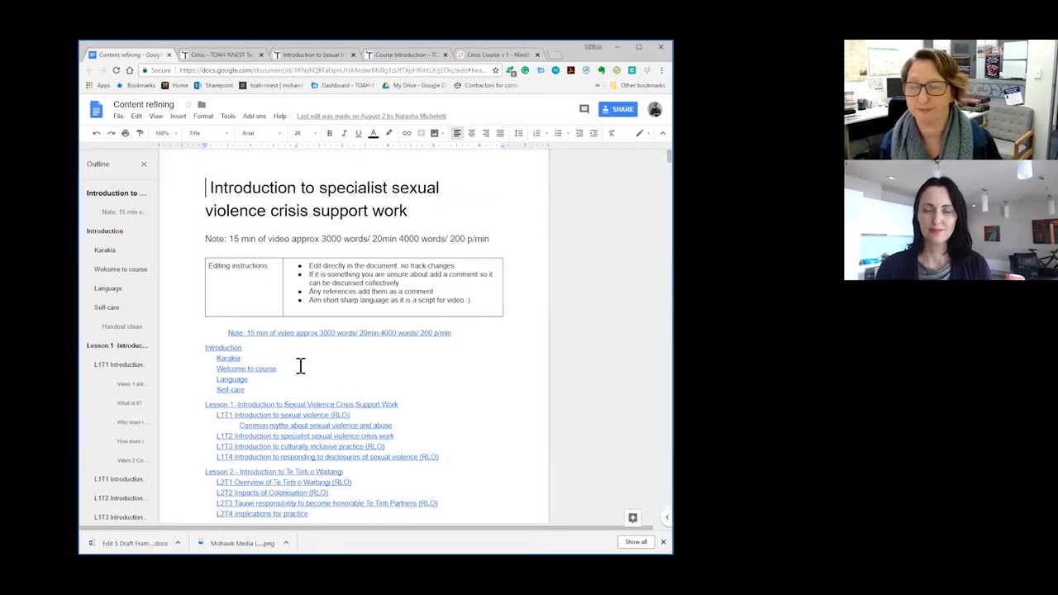
{"action": "mouse_move", "coordinate": [147, 395]}
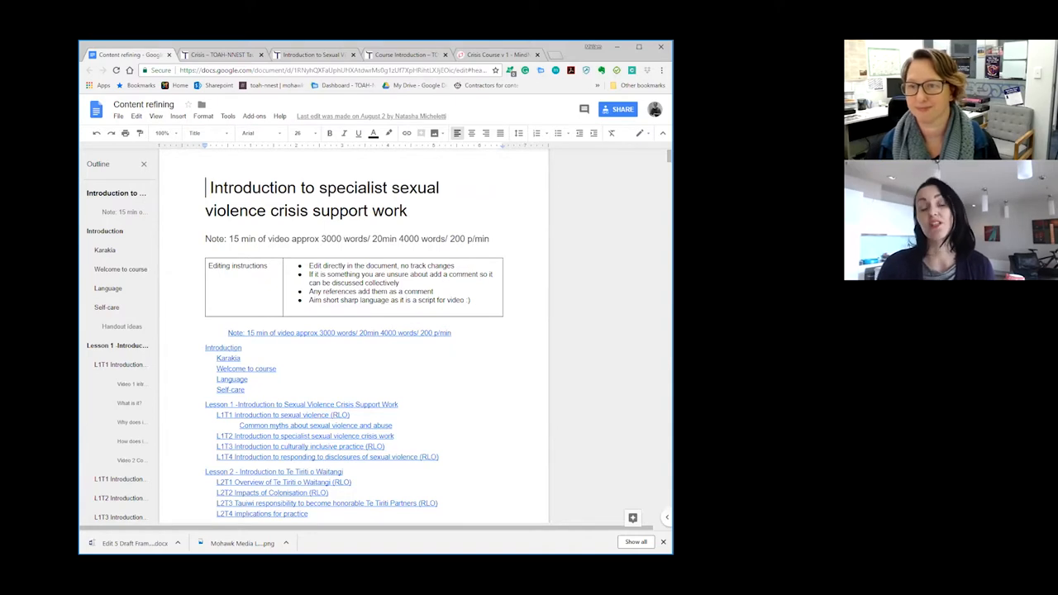
{"action": "mouse_move", "coordinate": [215, 157]}
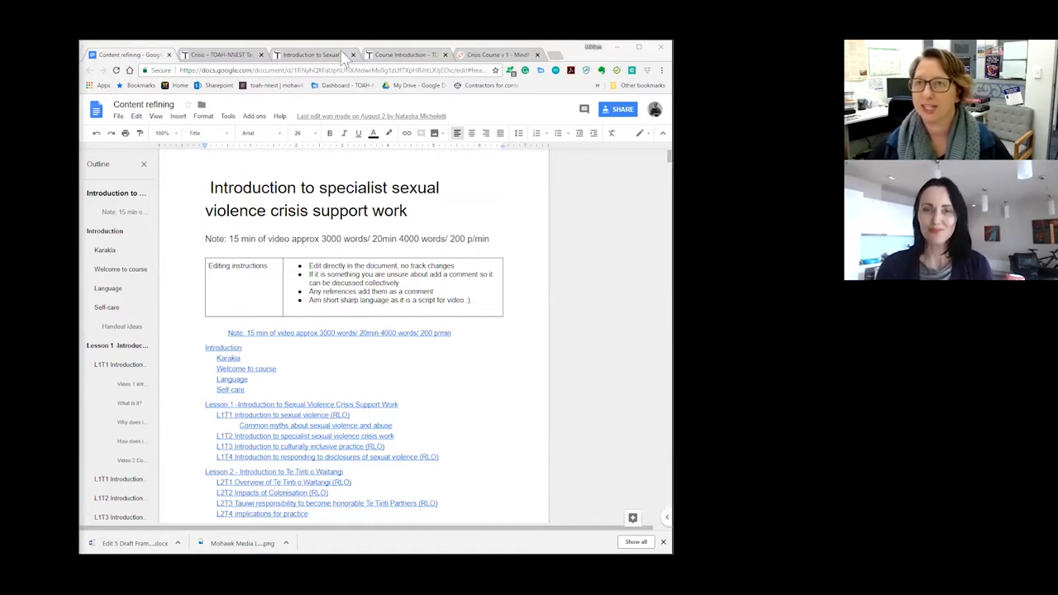
- Switch back to the Course Introduction lesson tab in the learning hub
{"action": "left_click", "coordinate": [403, 55]}
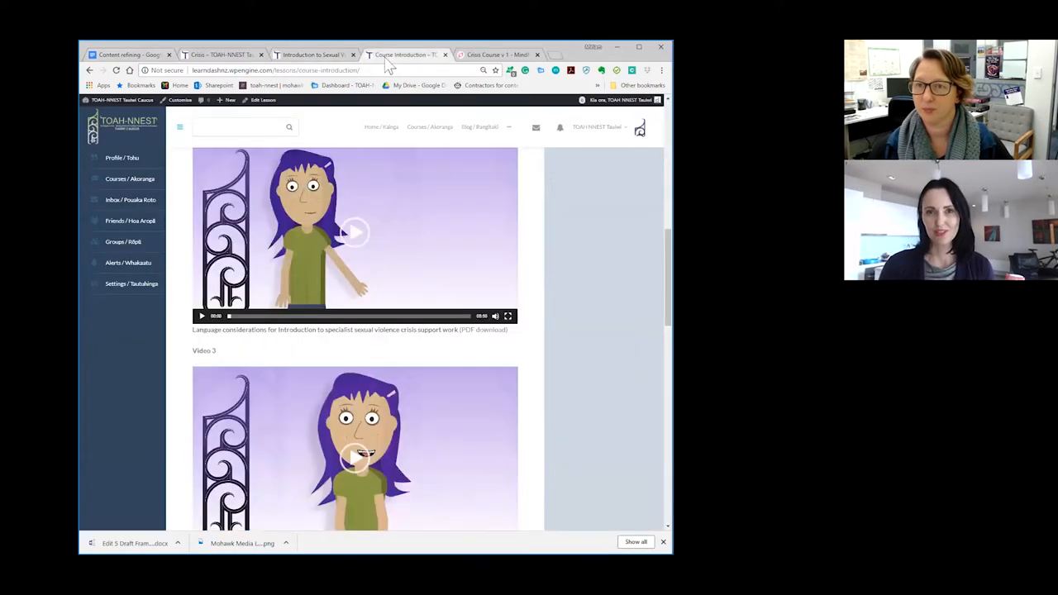
{"action": "scroll", "scroll_direction": "down", "scroll_amount": 3}
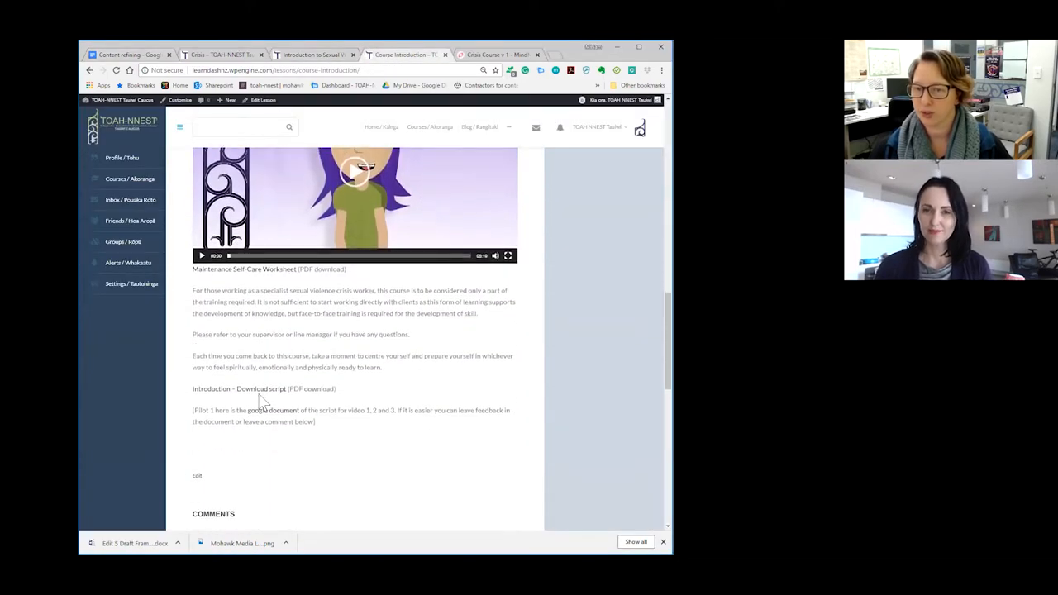
{"action": "mouse_move", "coordinate": [271, 410]}
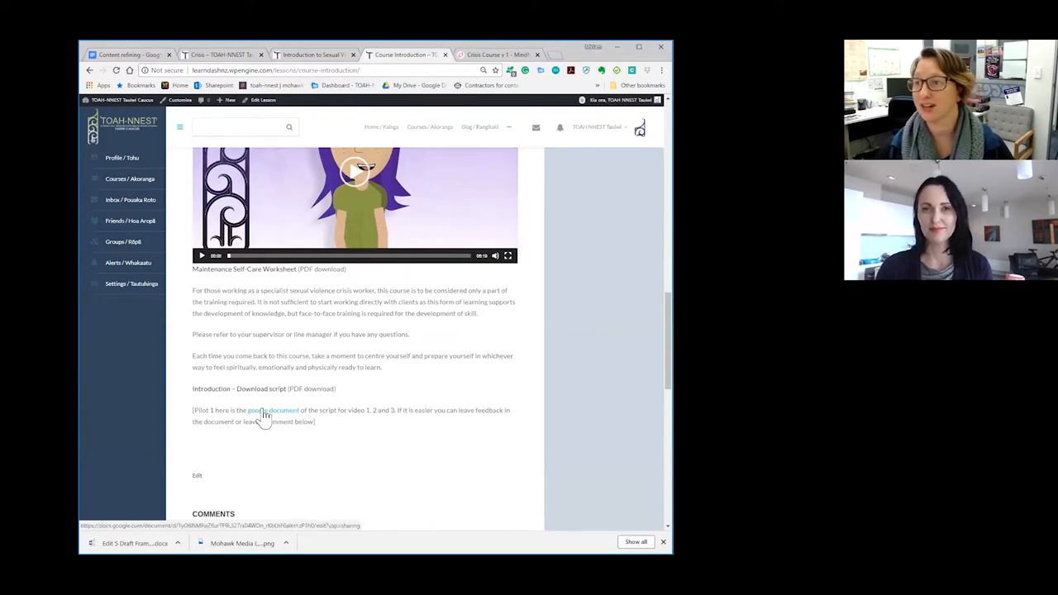
{"action": "mouse_move", "coordinate": [275, 410]}
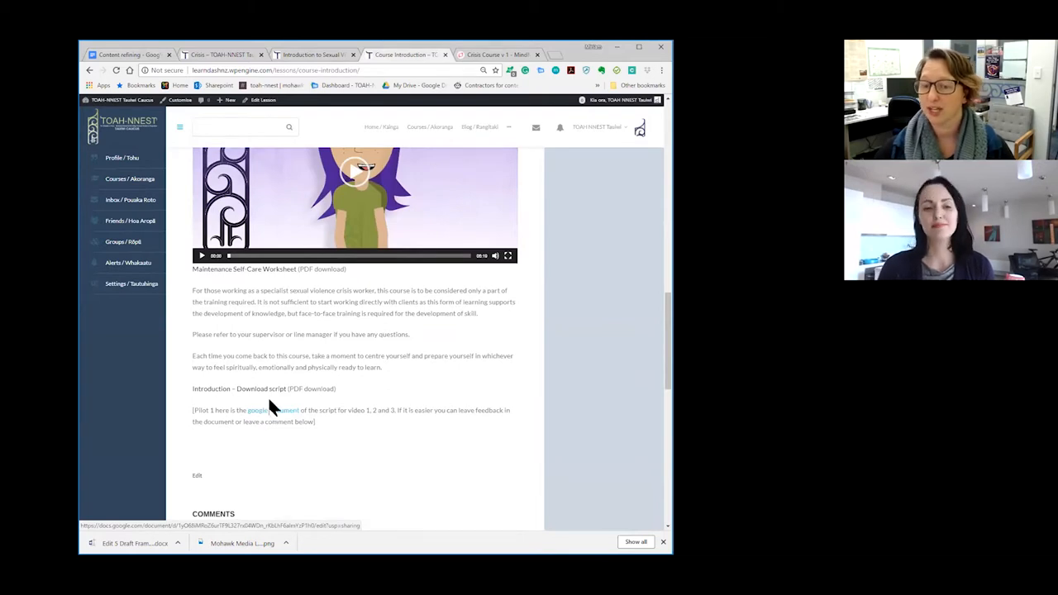
{"action": "scroll", "scroll_direction": "down", "scroll_amount": 3}
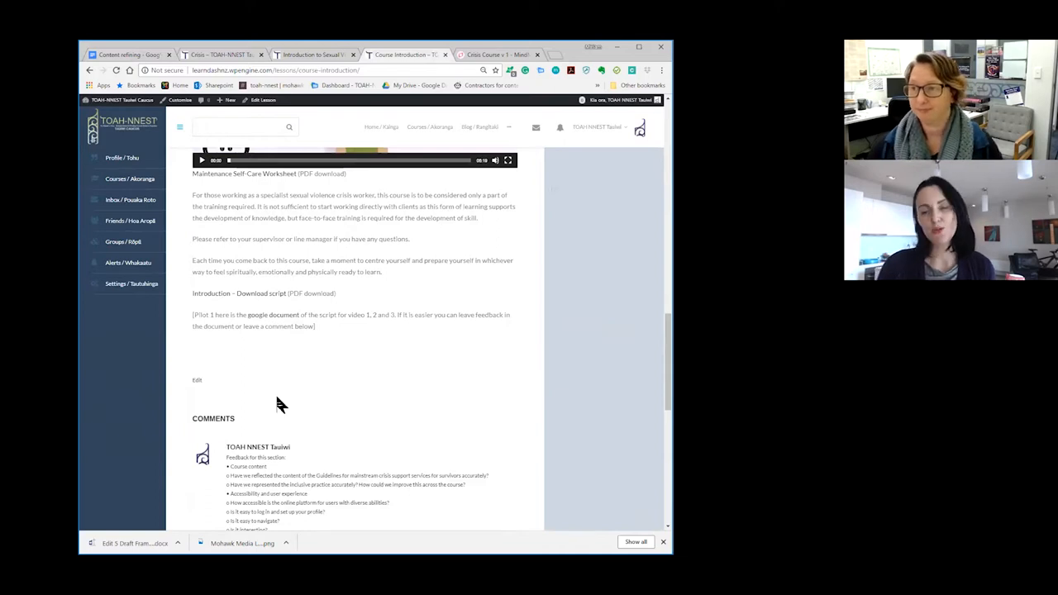
{"action": "mouse_move", "coordinate": [271, 373]}
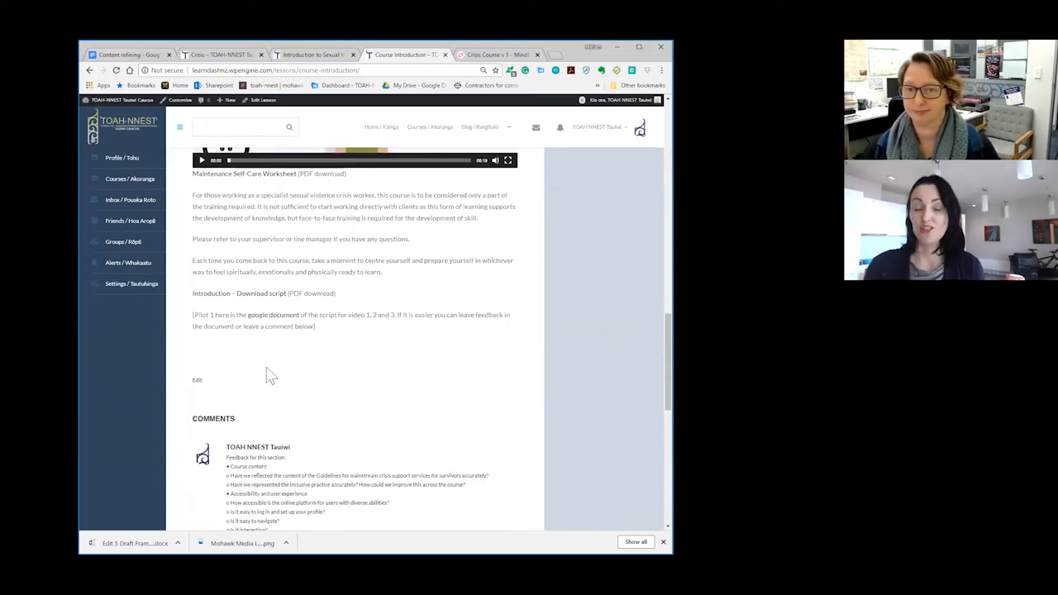
{"action": "mouse_move", "coordinate": [285, 388]}
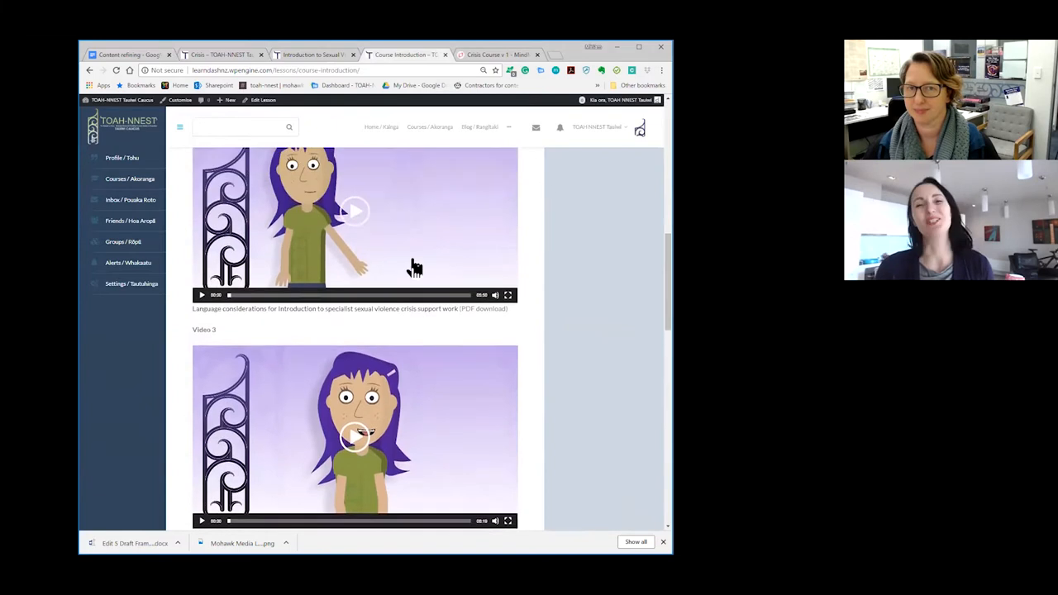
- Scroll the Course Introduction lesson up to its welcome text and Video 2
{"action": "scroll", "scroll_direction": "up", "scroll_amount": 3}
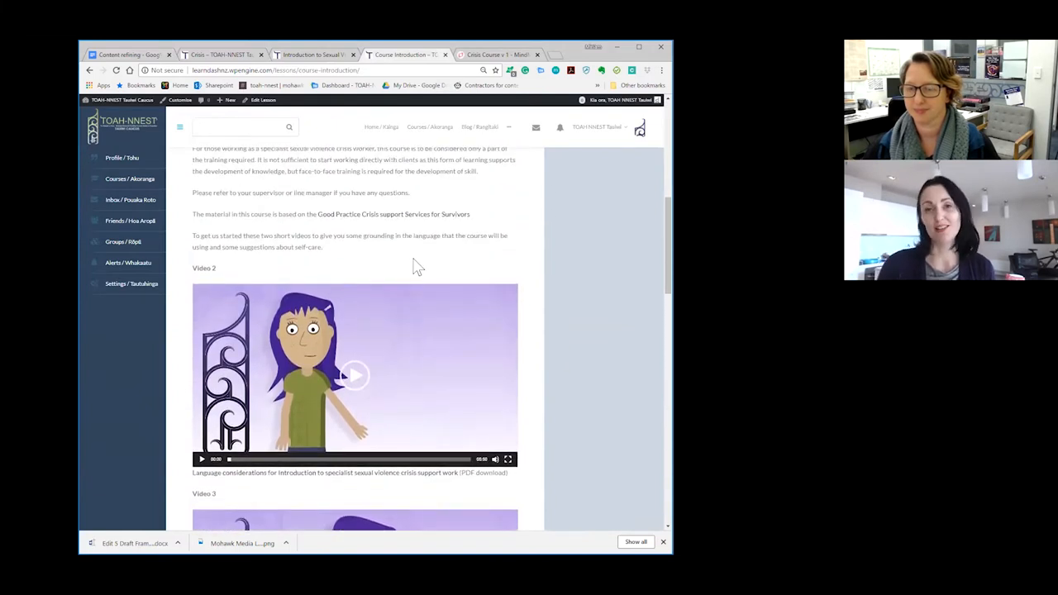
{"action": "mouse_move", "coordinate": [453, 263]}
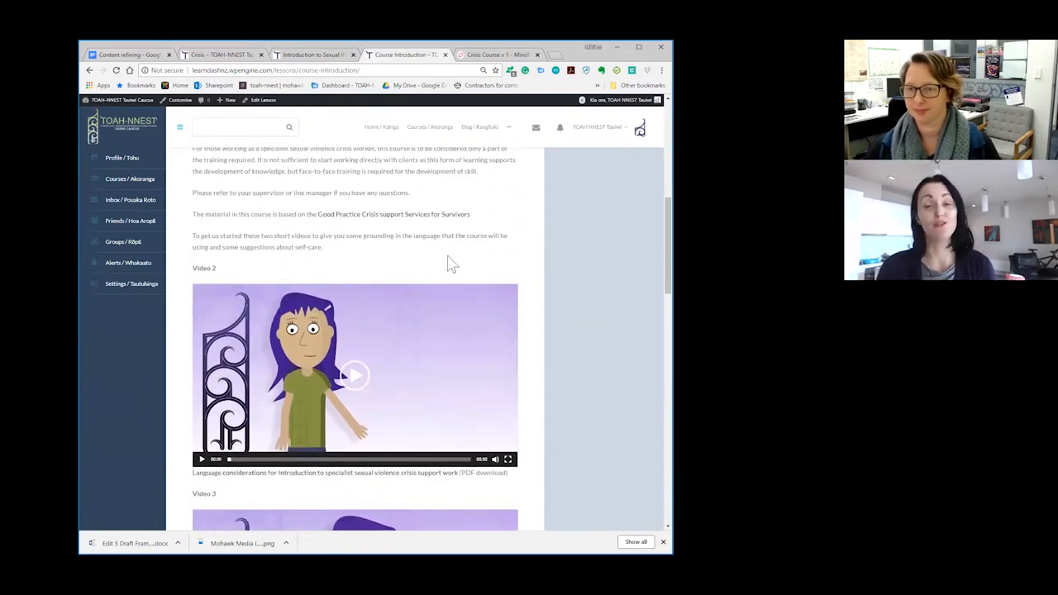
{"action": "mouse_move", "coordinate": [575, 346]}
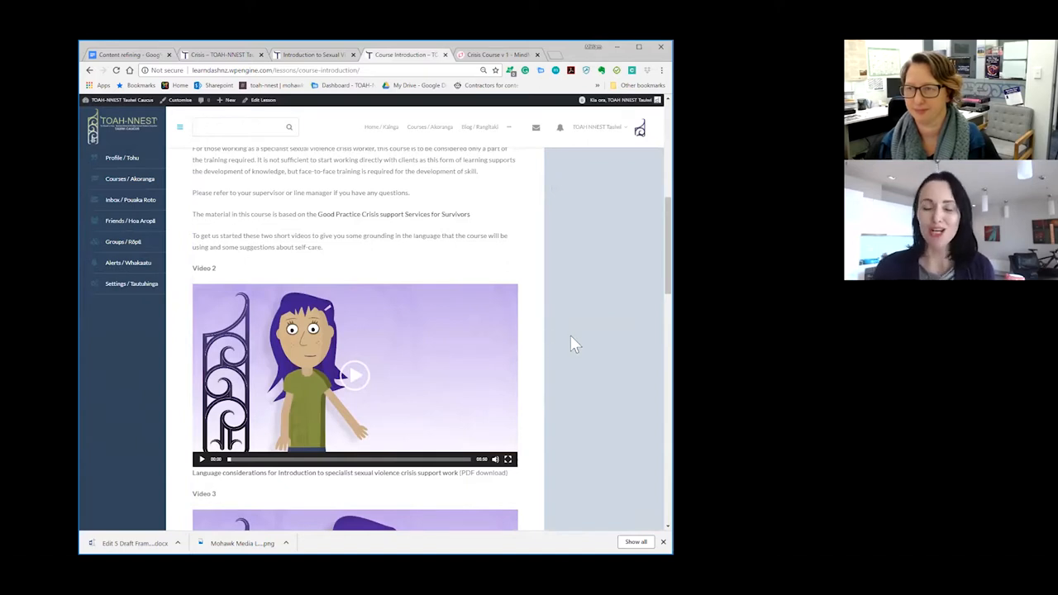
{"action": "mouse_move", "coordinate": [571, 337]}
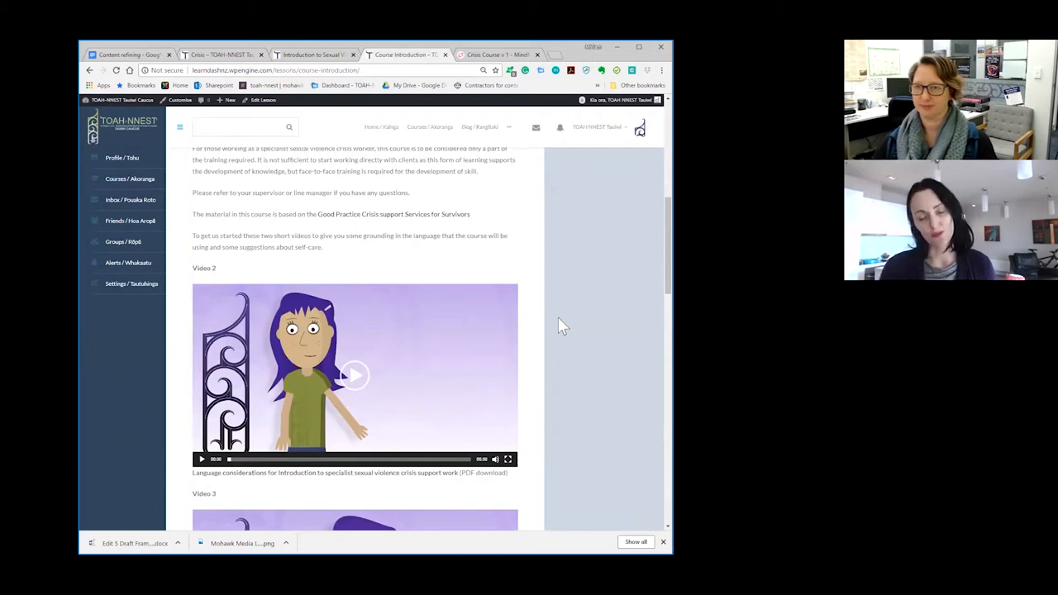
{"action": "mouse_move", "coordinate": [542, 405]}
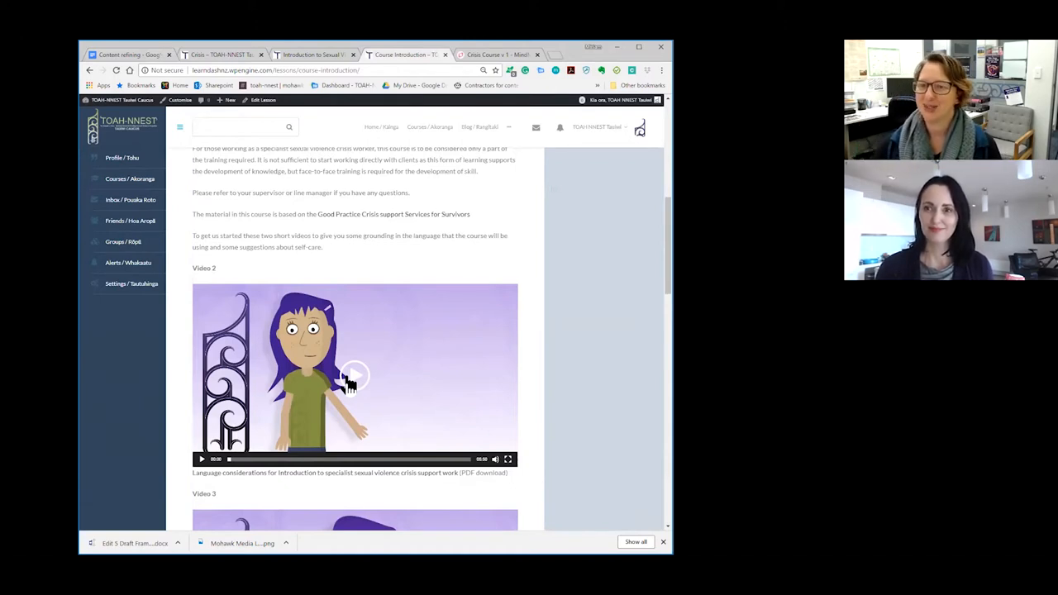
- Play Video 2 with its animated character briefly, then pause it
{"action": "left_click", "coordinate": [202, 460]}
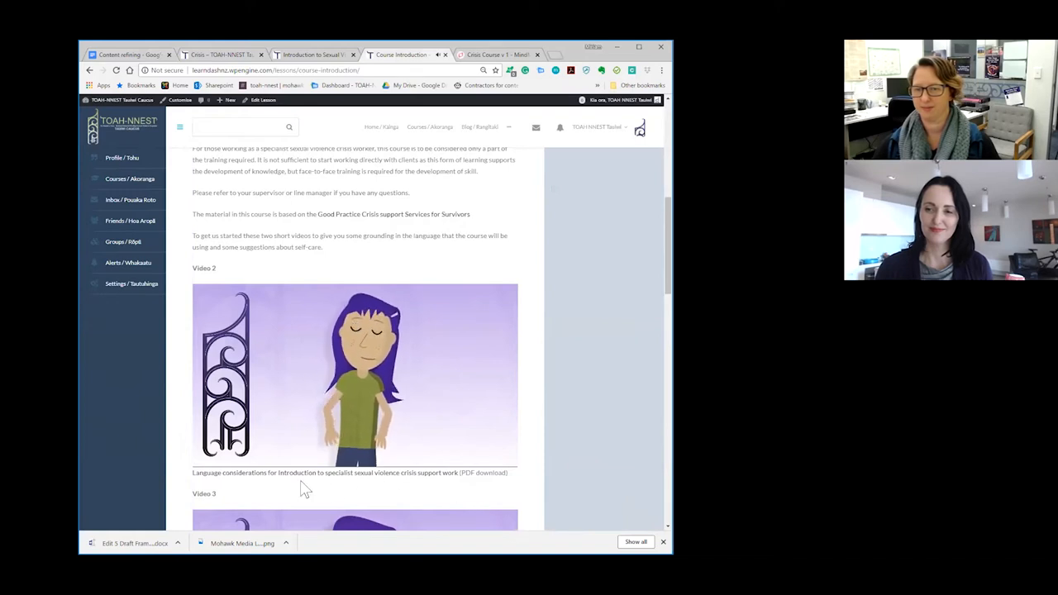
{"action": "left_click", "coordinate": [353, 374]}
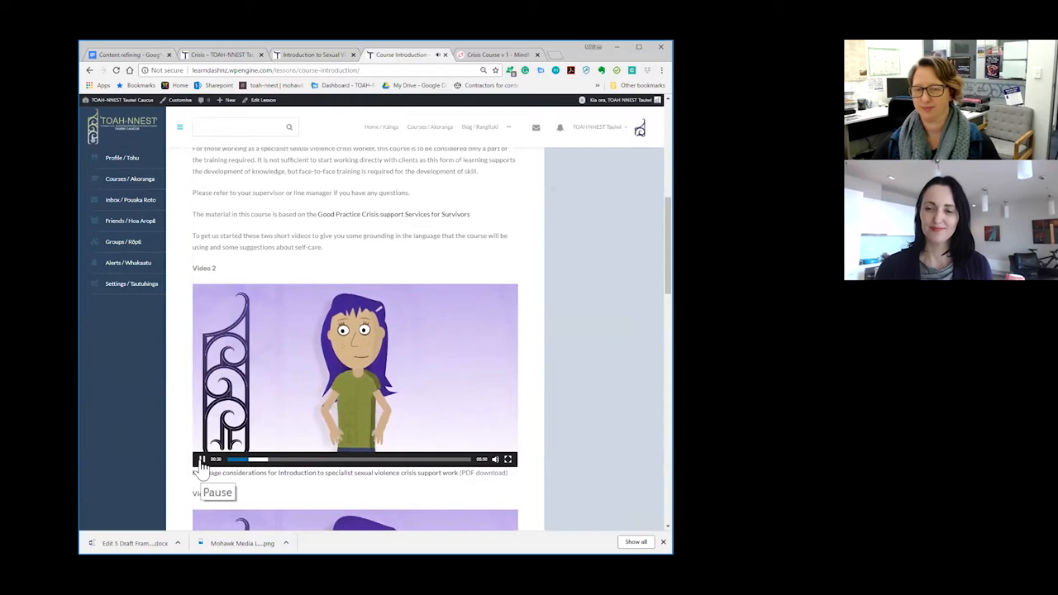
{"action": "left_click", "coordinate": [202, 459]}
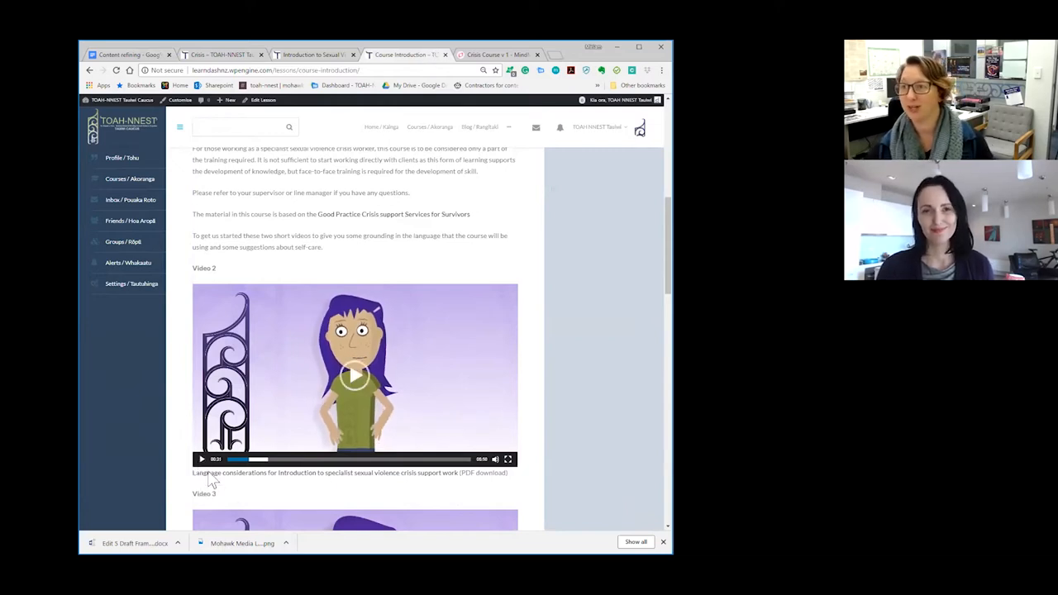
{"action": "mouse_move", "coordinate": [185, 355]}
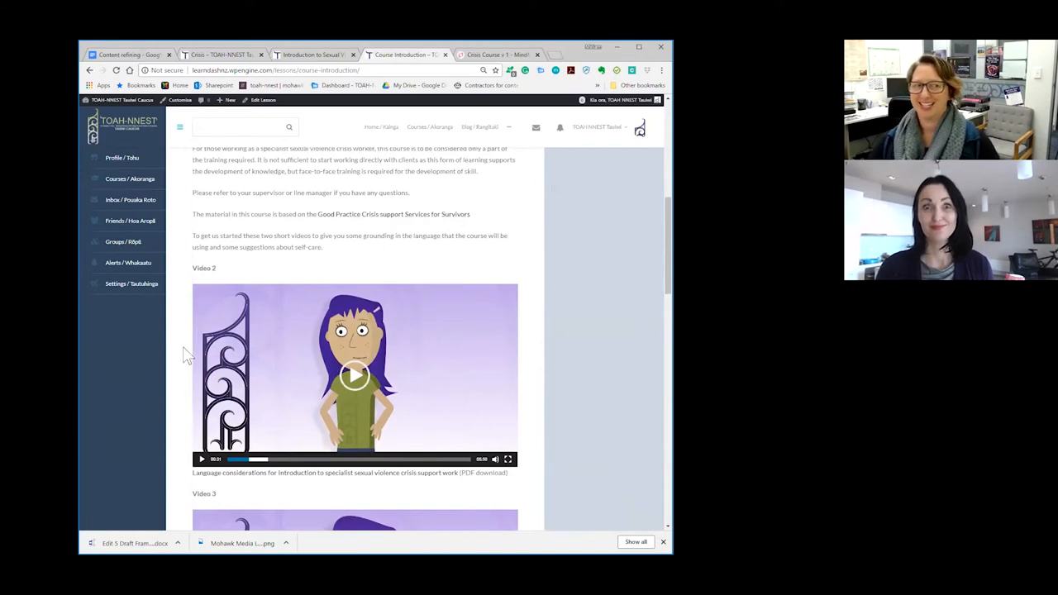